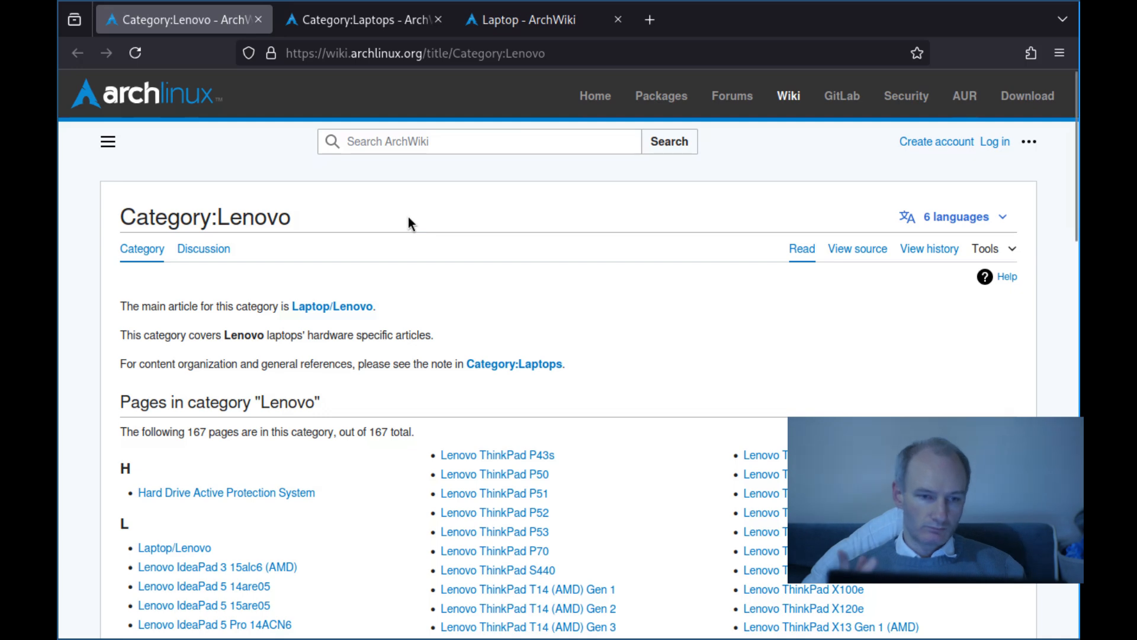
mouse_move(385, 202)
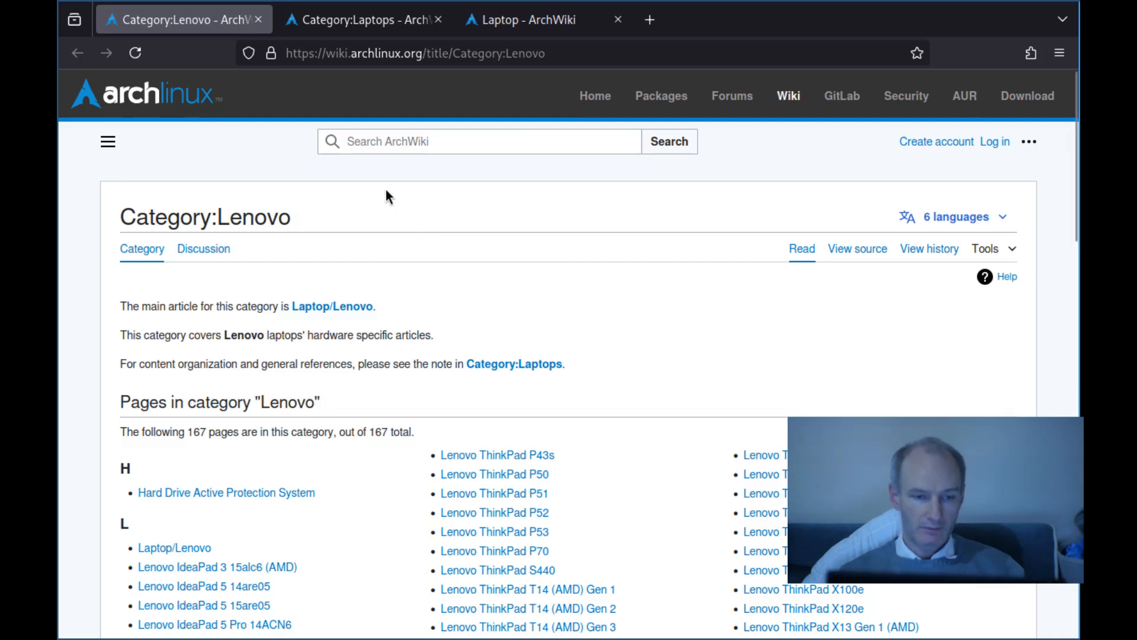
Switch from the Lenovo category to the Category:Laptops page and scroll its subcategories.
scroll(down, 3)
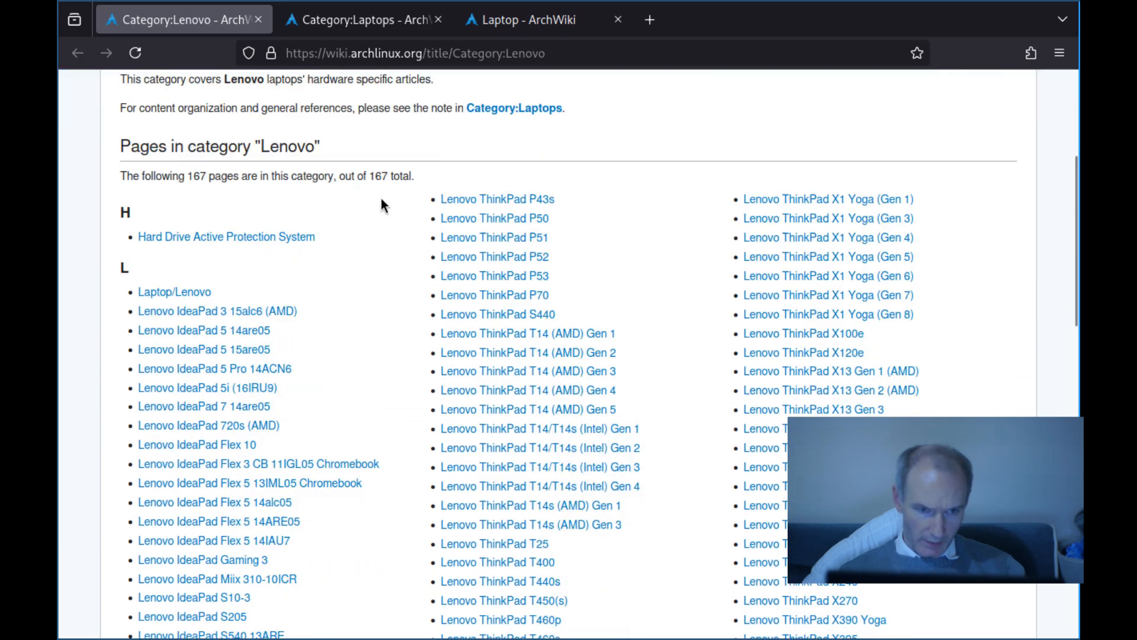
scroll(down, 3)
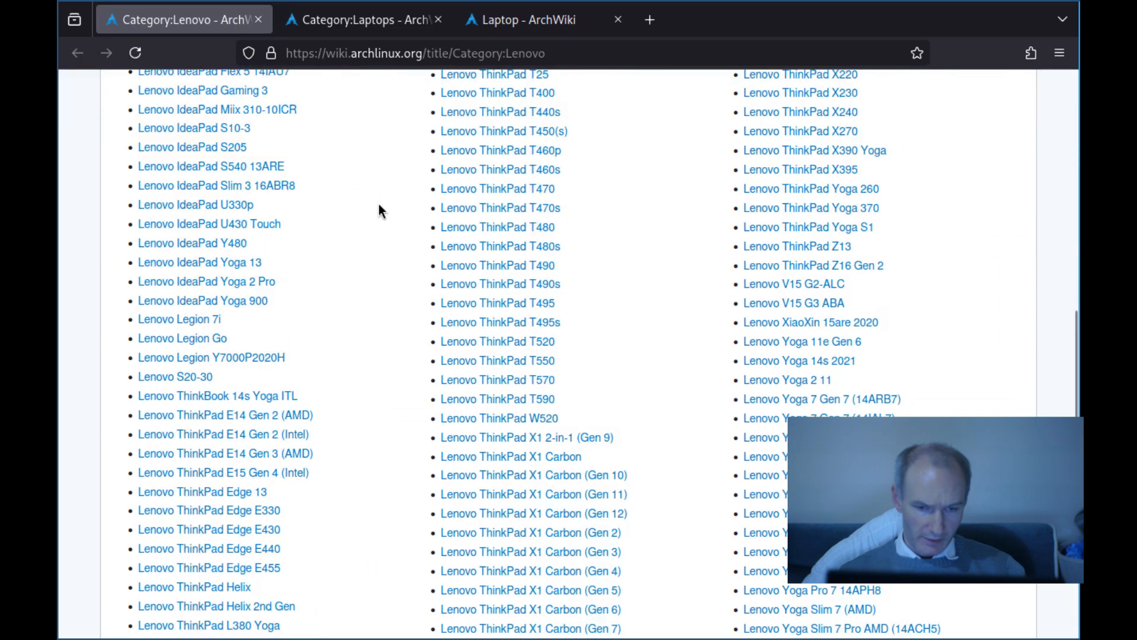
click(363, 20)
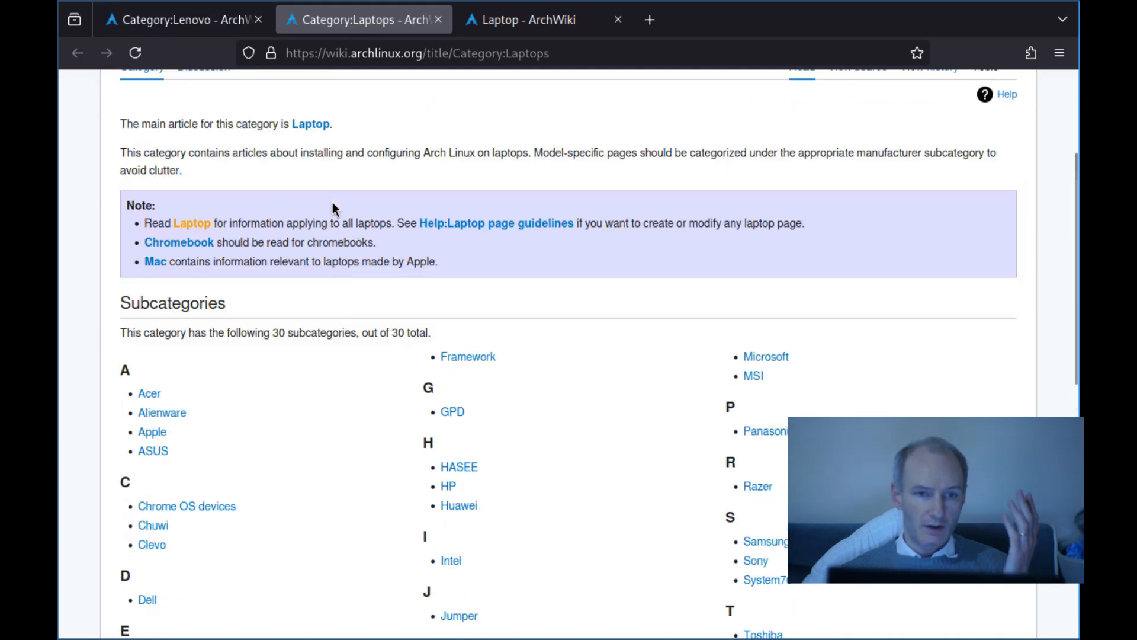
scroll(down, 3)
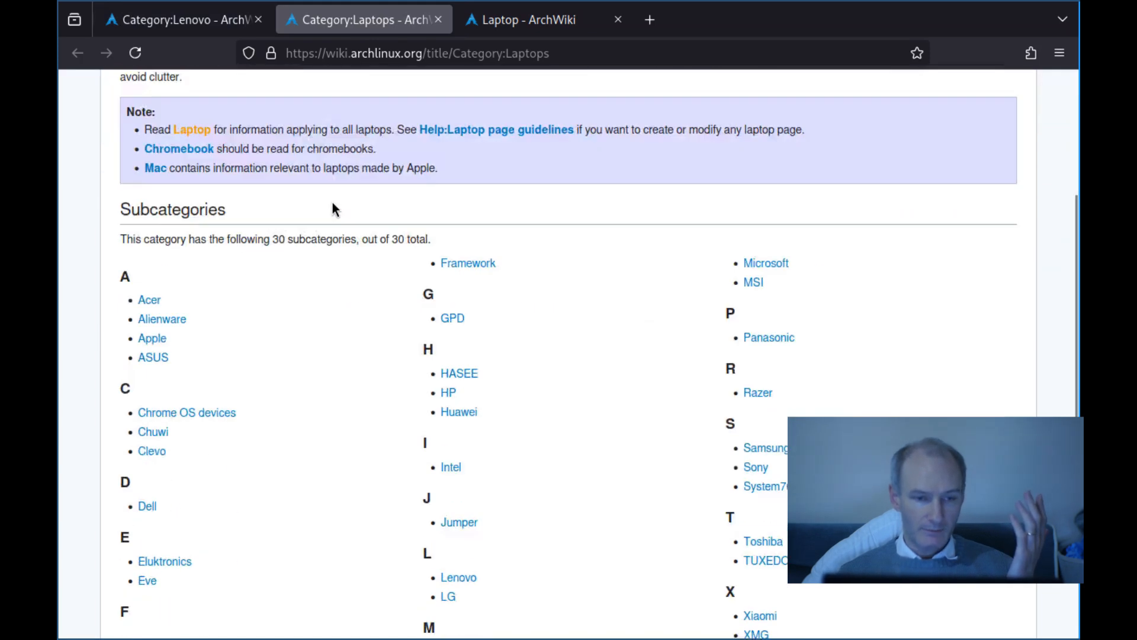
scroll(down, 3)
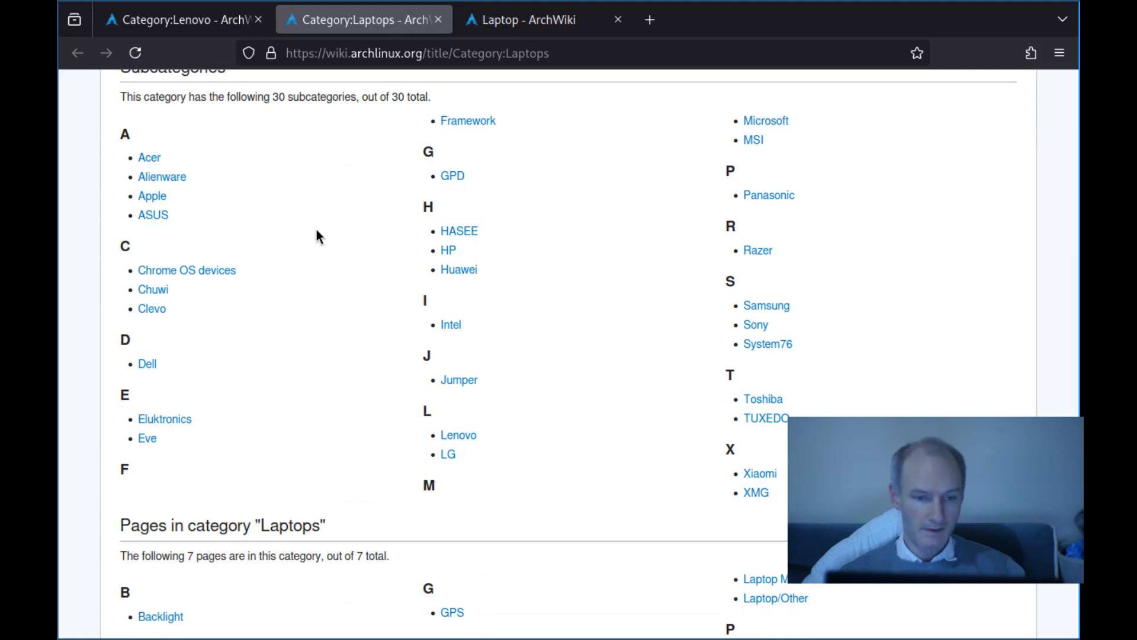
Zoom the page text larger and read through the manufacturer subcategories.
key(ctrl+plus)
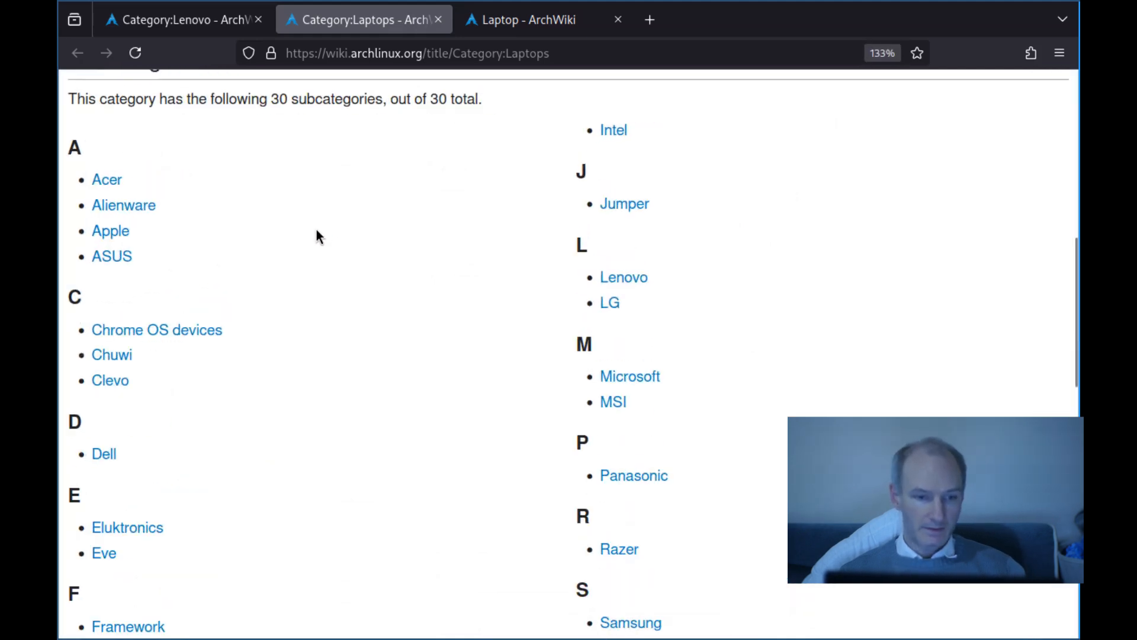
scroll(down, 3)
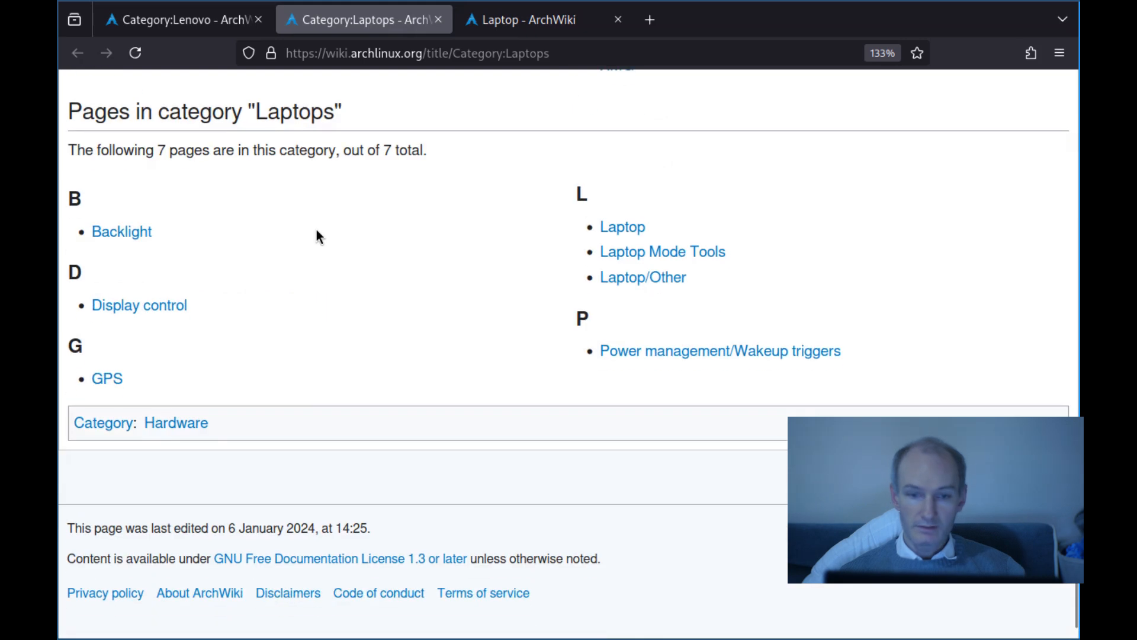
scroll(down, 3)
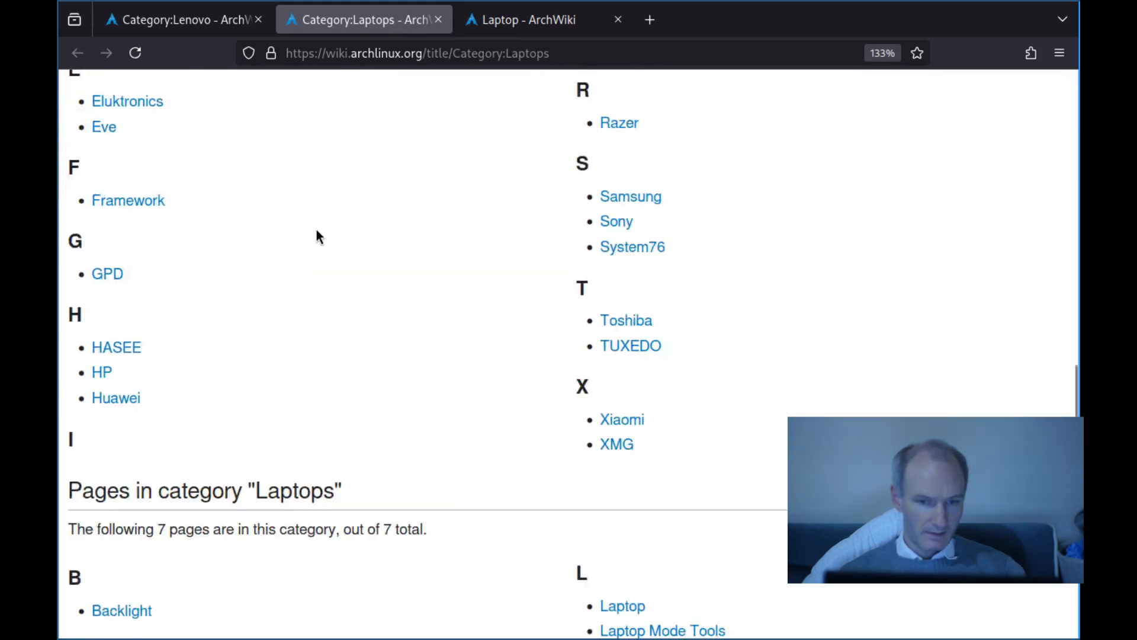
scroll(down, 3)
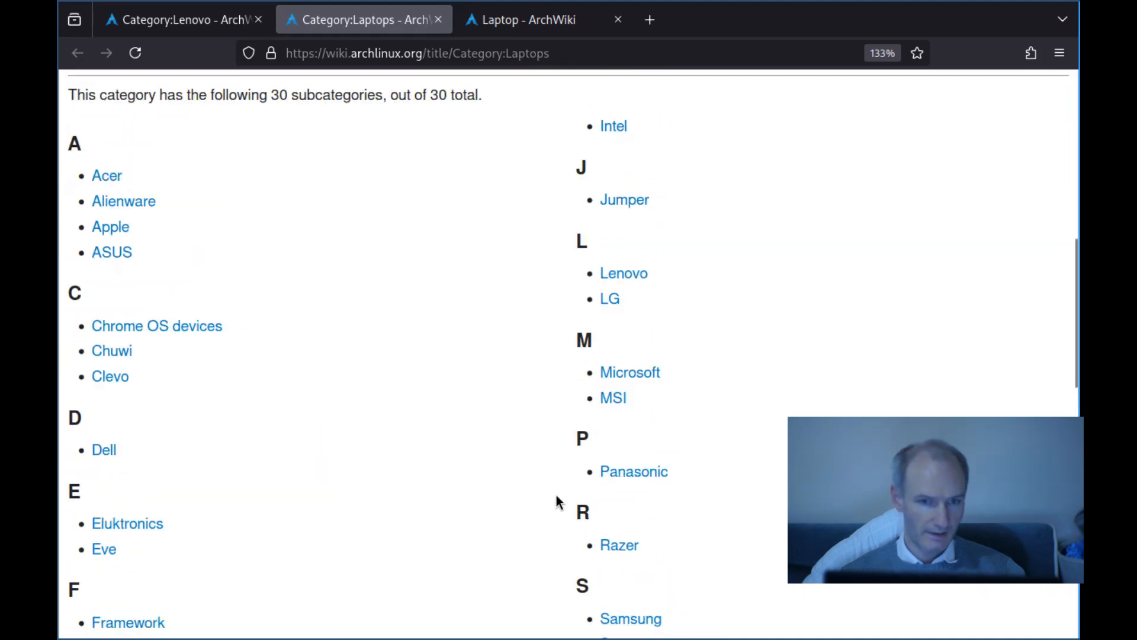
From the ArchWiki main page, search 'thinkpad x201' and open the Lenovo ThinkPad X201 article.
click(622, 273)
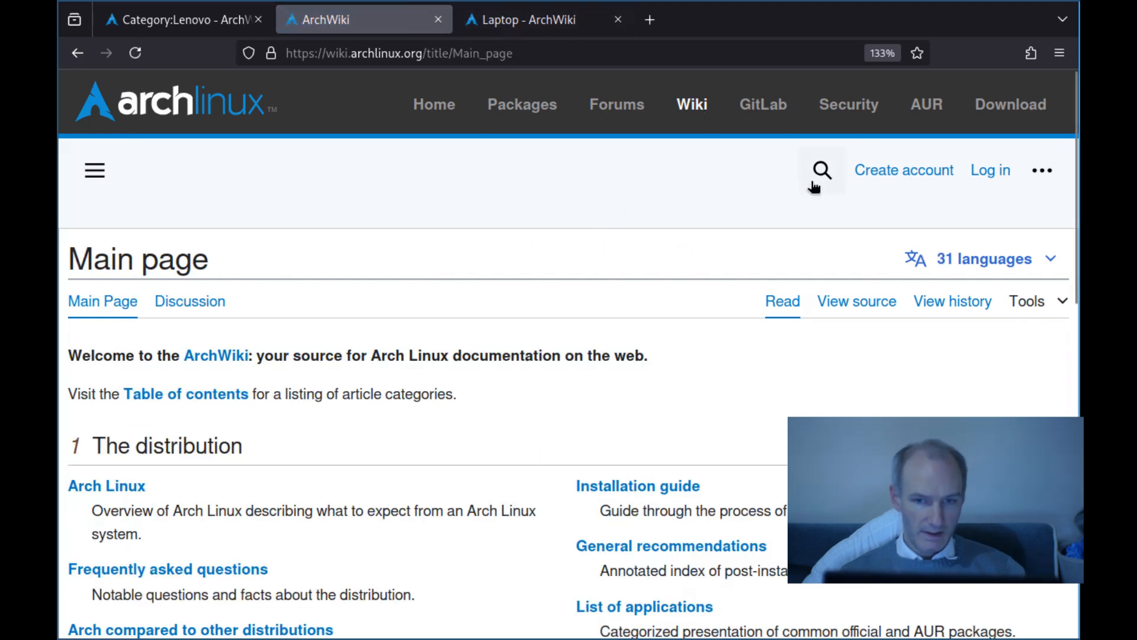
text(th)
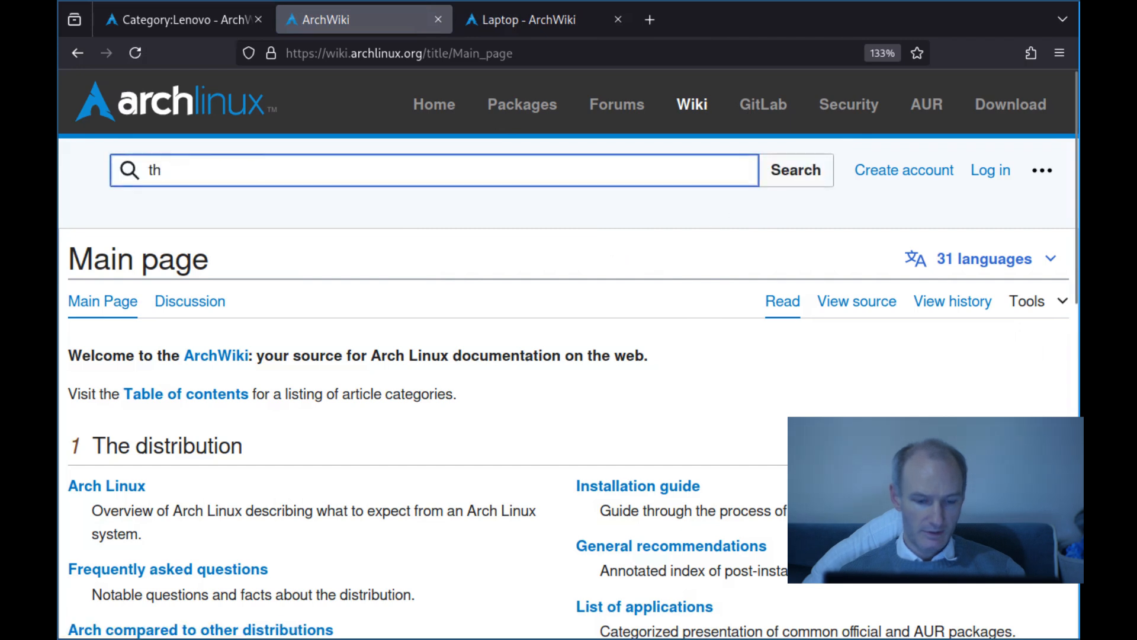
text(hinkpad x201)
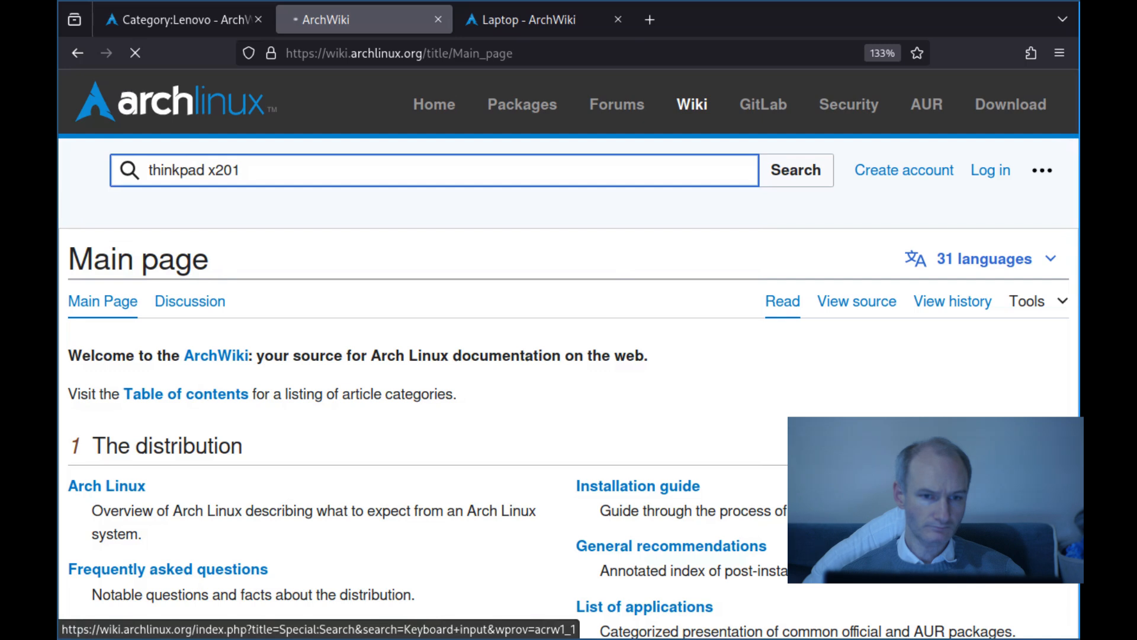
click(794, 169)
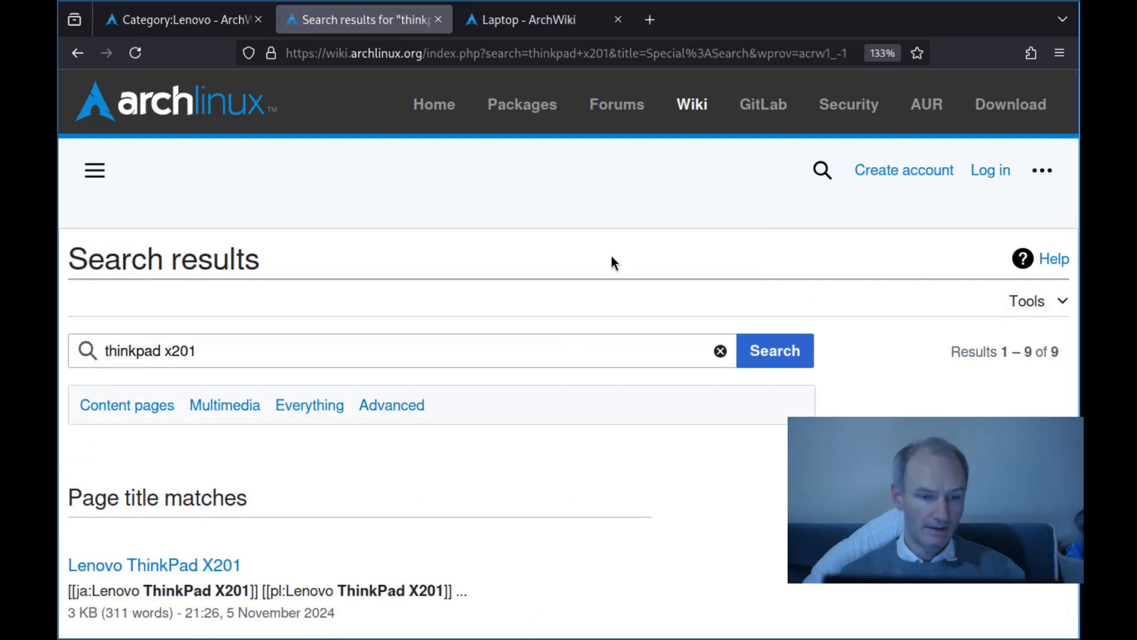
scroll(down, 3)
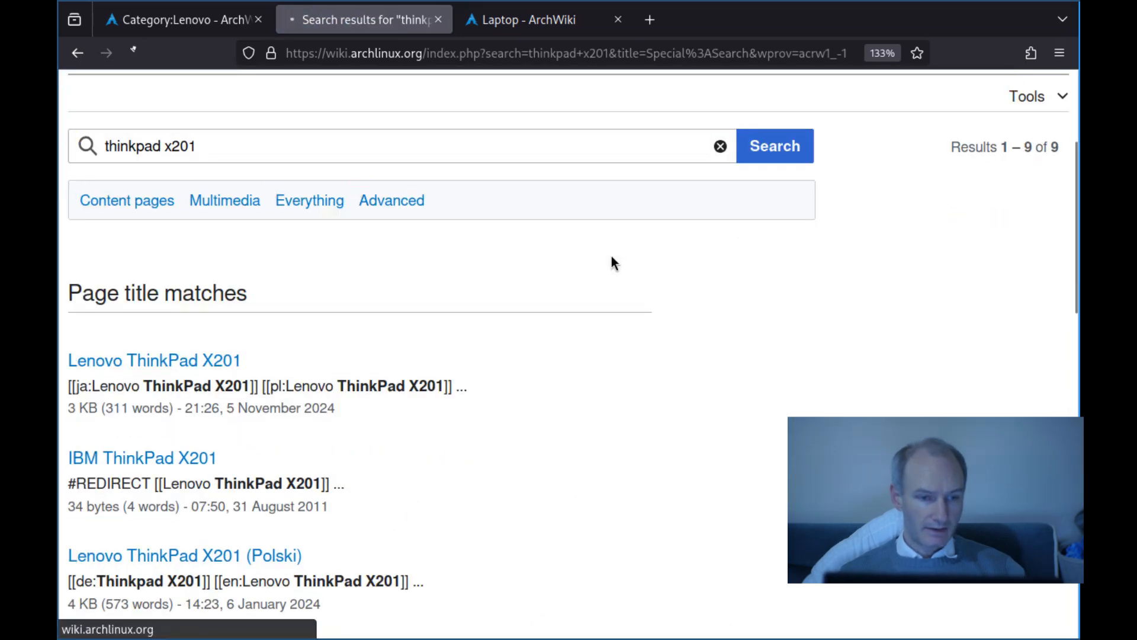
click(154, 360)
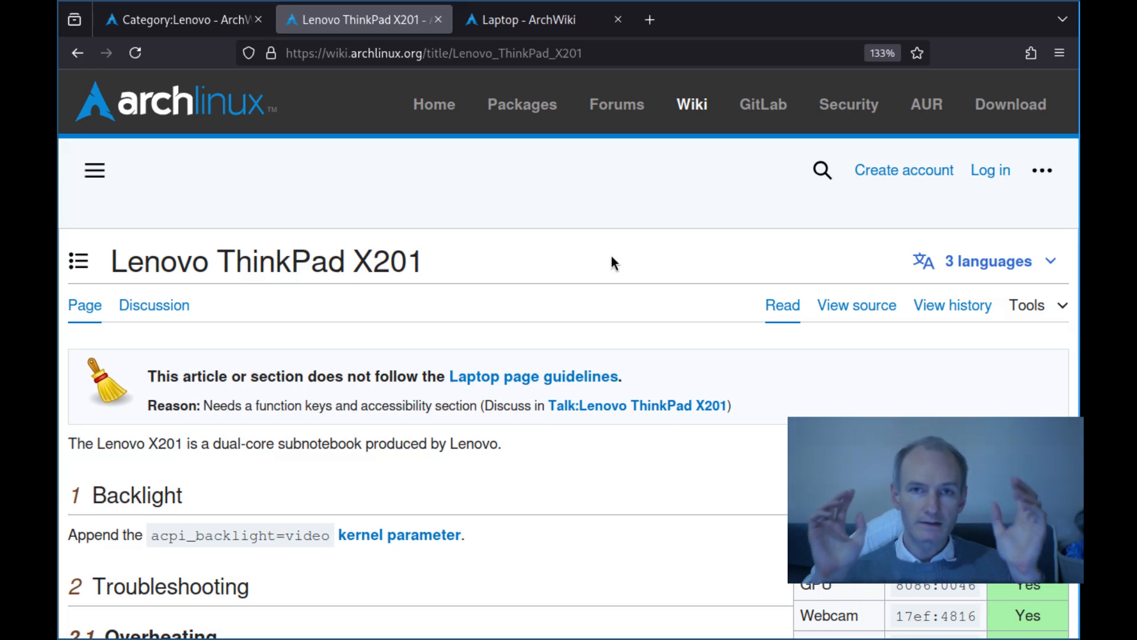
Scroll the X201 article and select the acpi_backlight=video parameter text.
scroll(down, 3)
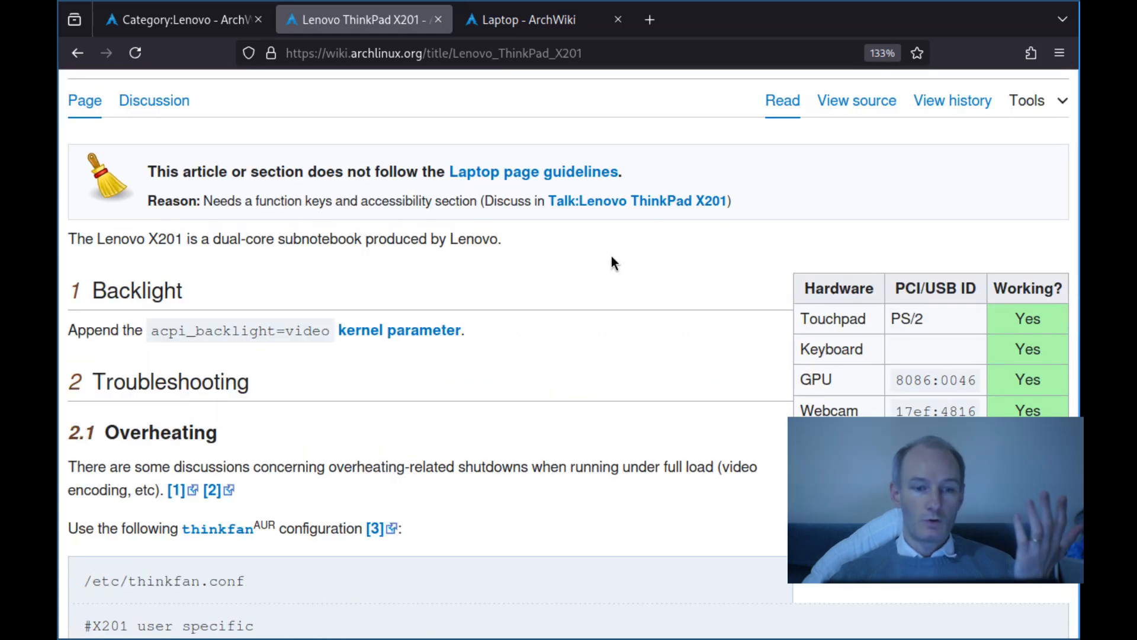
scroll(down, 3)
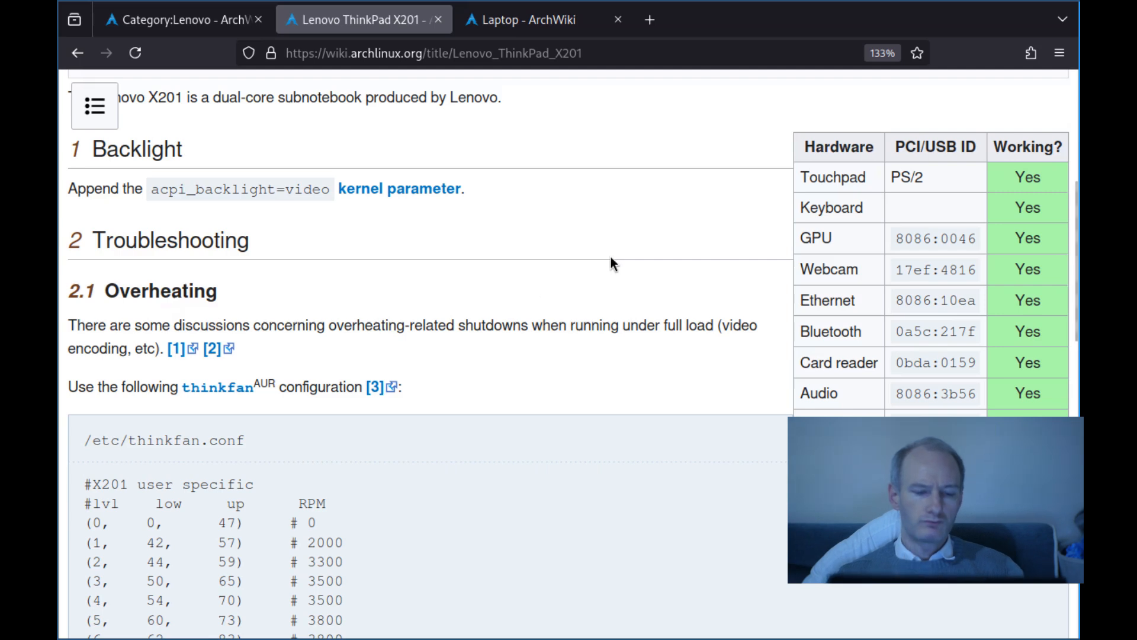
drag(149, 189, 298, 188)
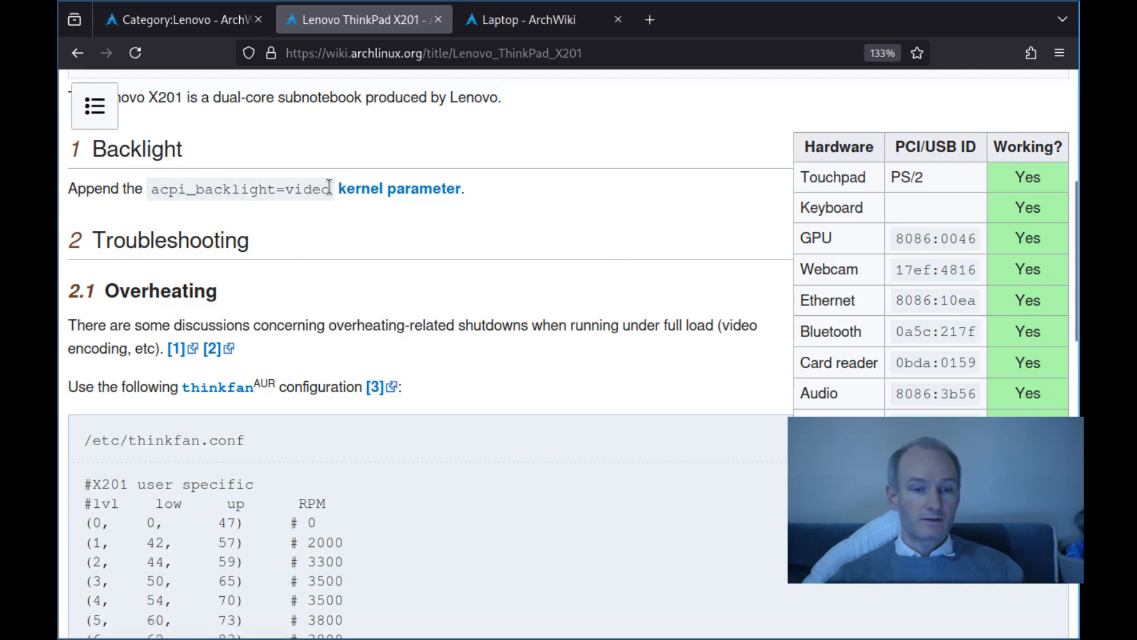
double_click(239, 189)
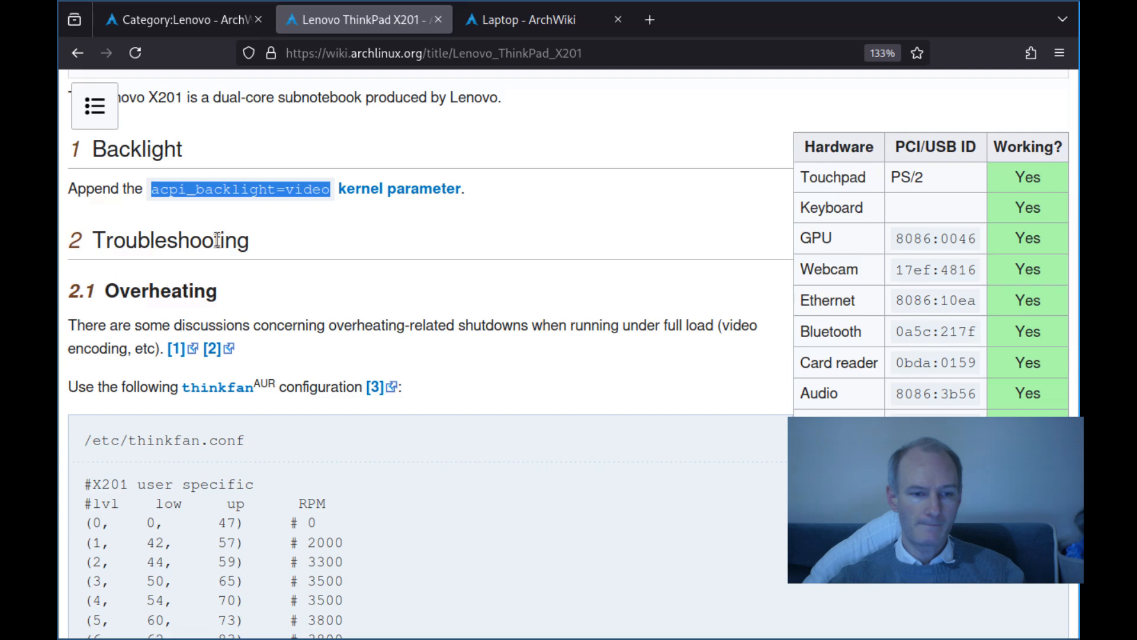
Scroll down to the Overheating section with the thinkfan configuration.
scroll(down, 3)
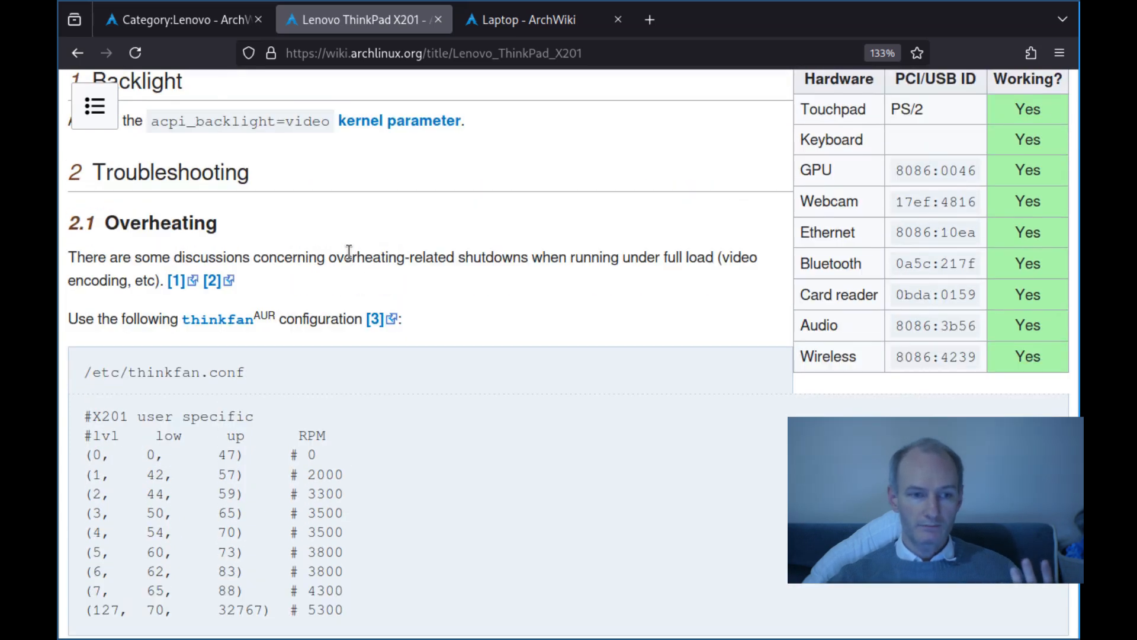
scroll(down, 3)
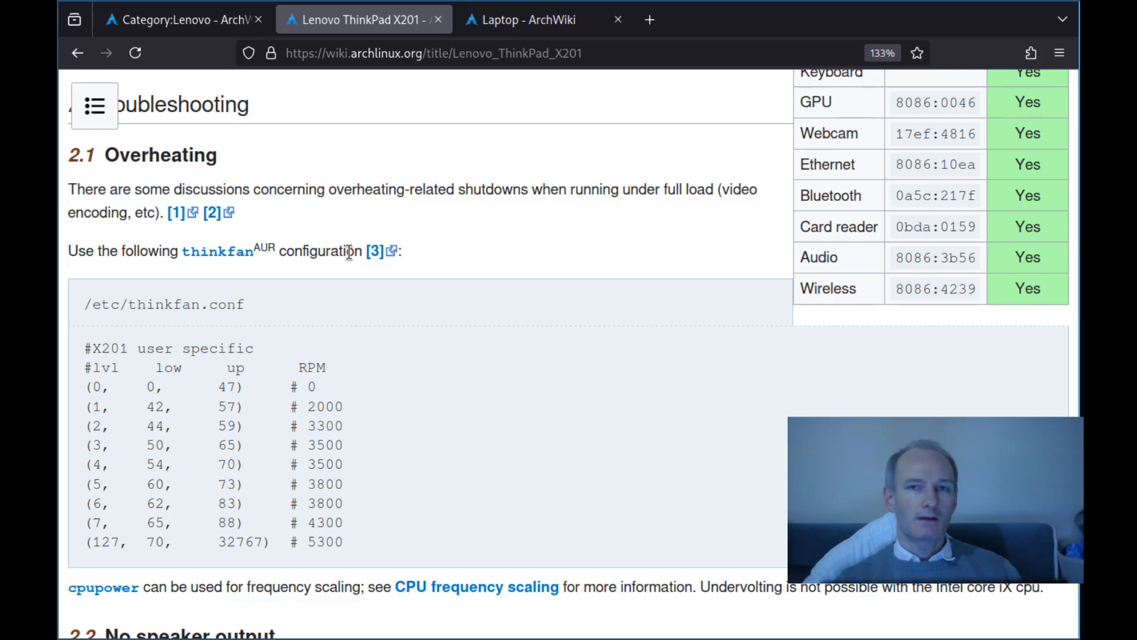
scroll(down, 3)
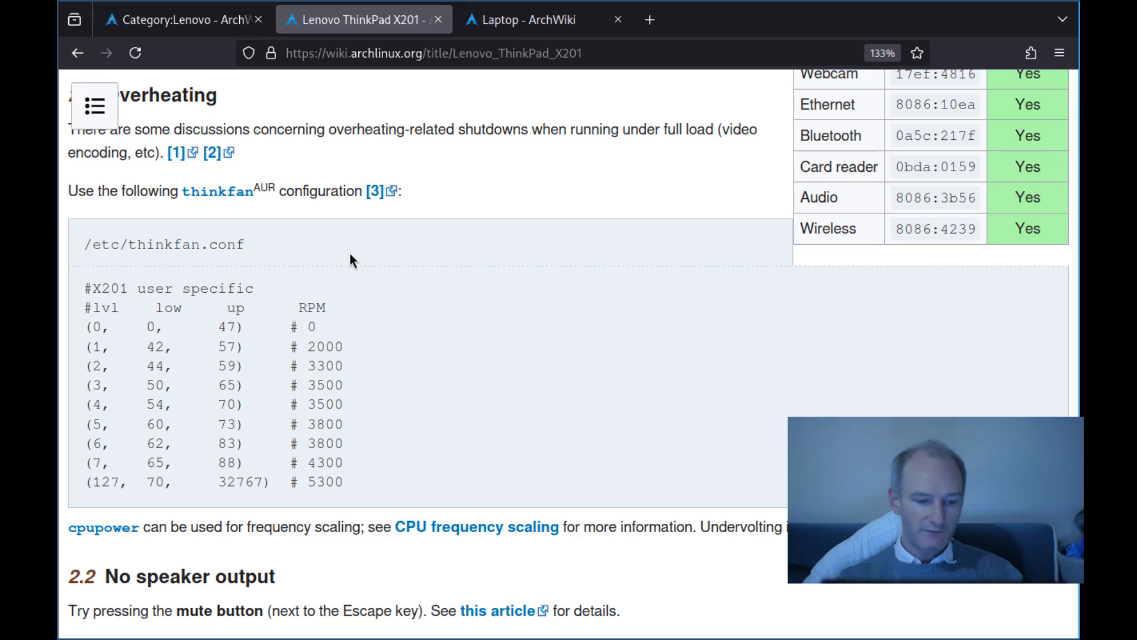
mouse_move(309, 221)
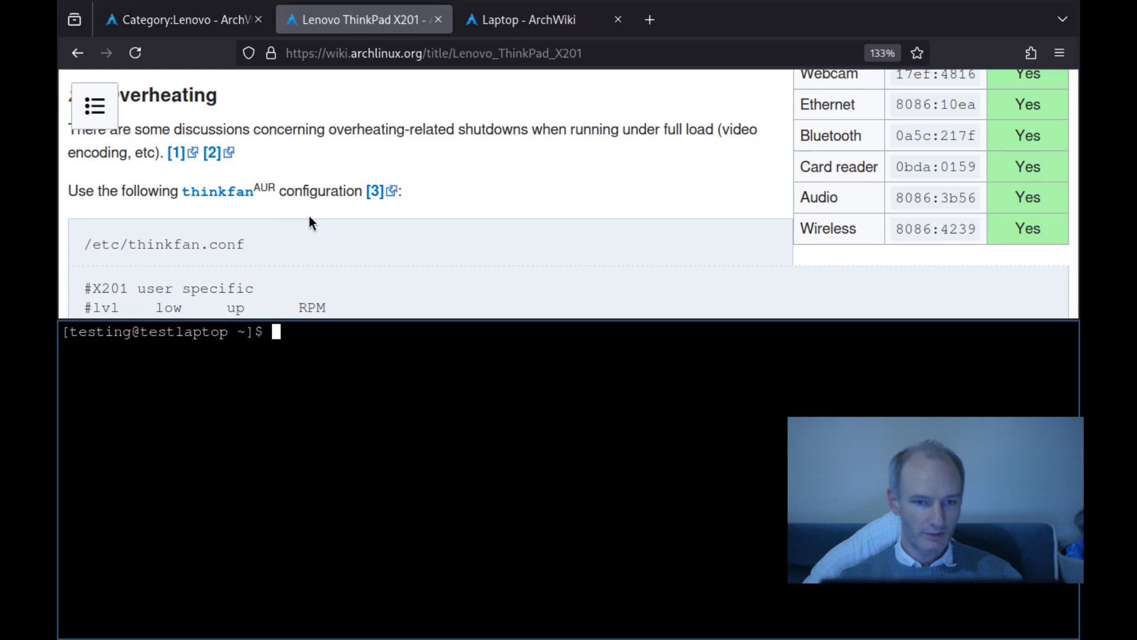
Run sudo pacman -Syu and answer Y to complete the full system upgrade of the qt6 packages.
text(y)
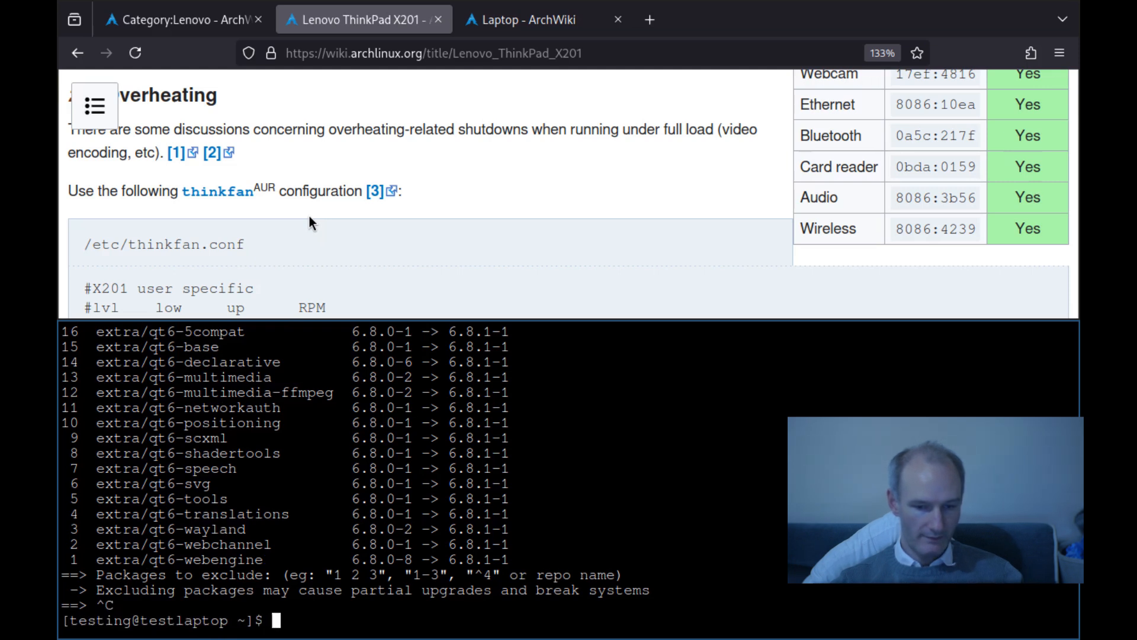
text(sudo pamcan -Sy)
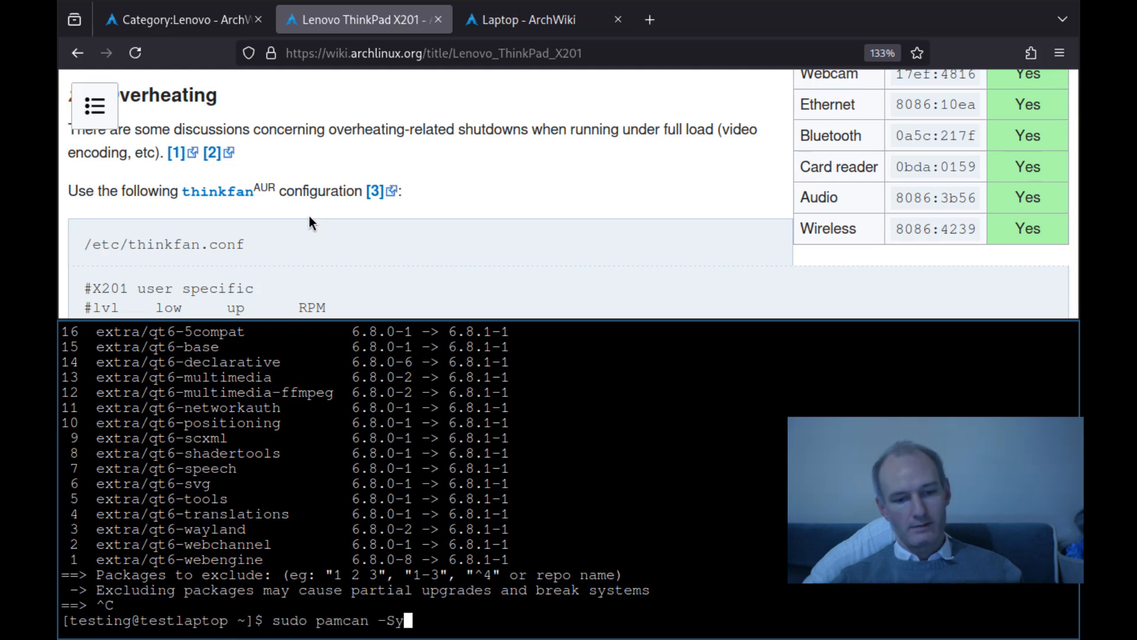
key(BackSpace)
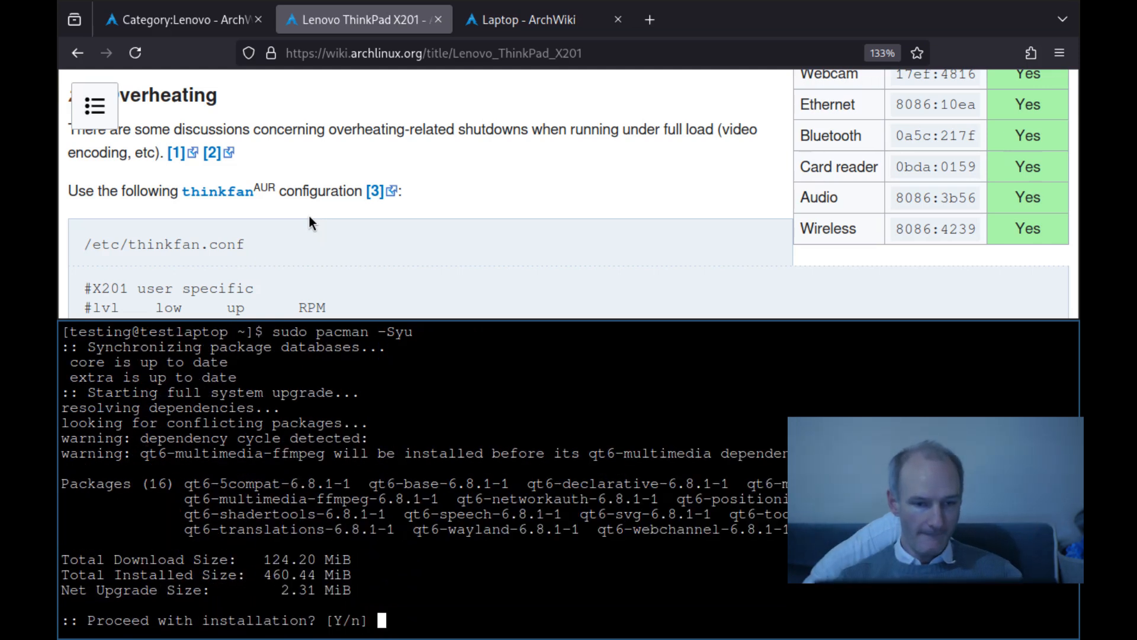
text(Y)
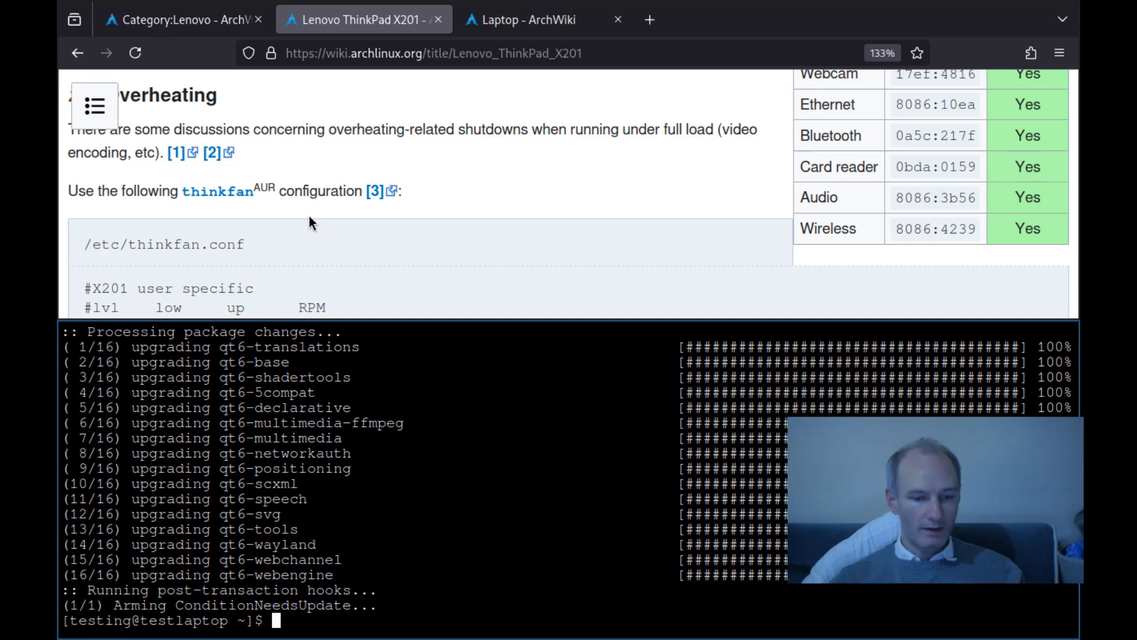
Run yay -Syu then yay -S thinkfan, answering the cleanBuild, diff and make-dependency prompts.
text(yay -Syu)
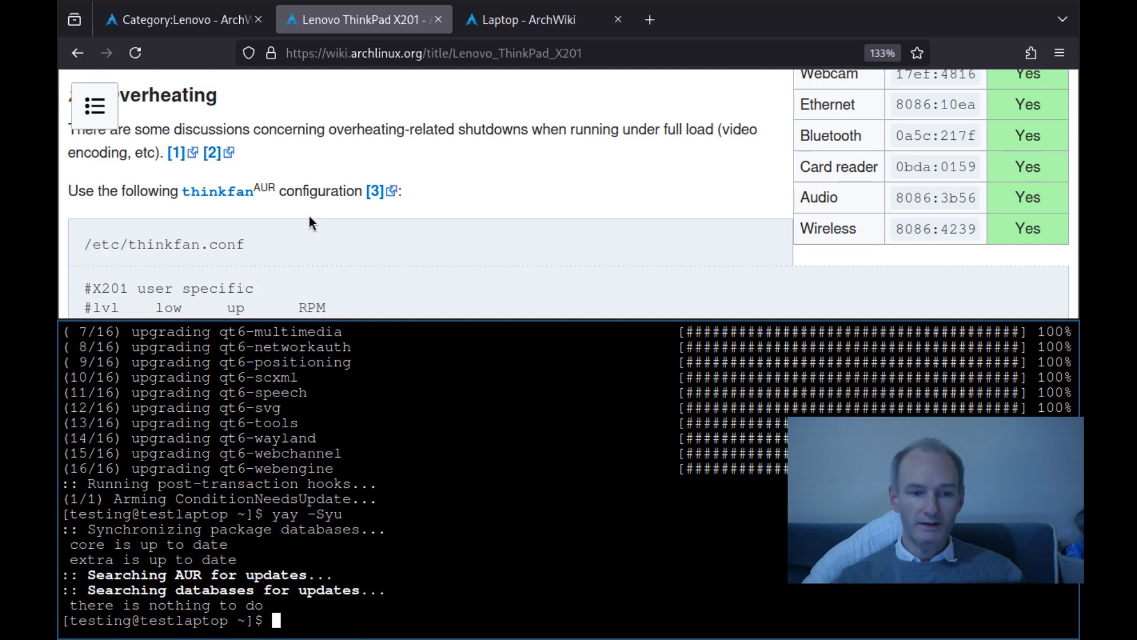
text(yay -S thinkfan)
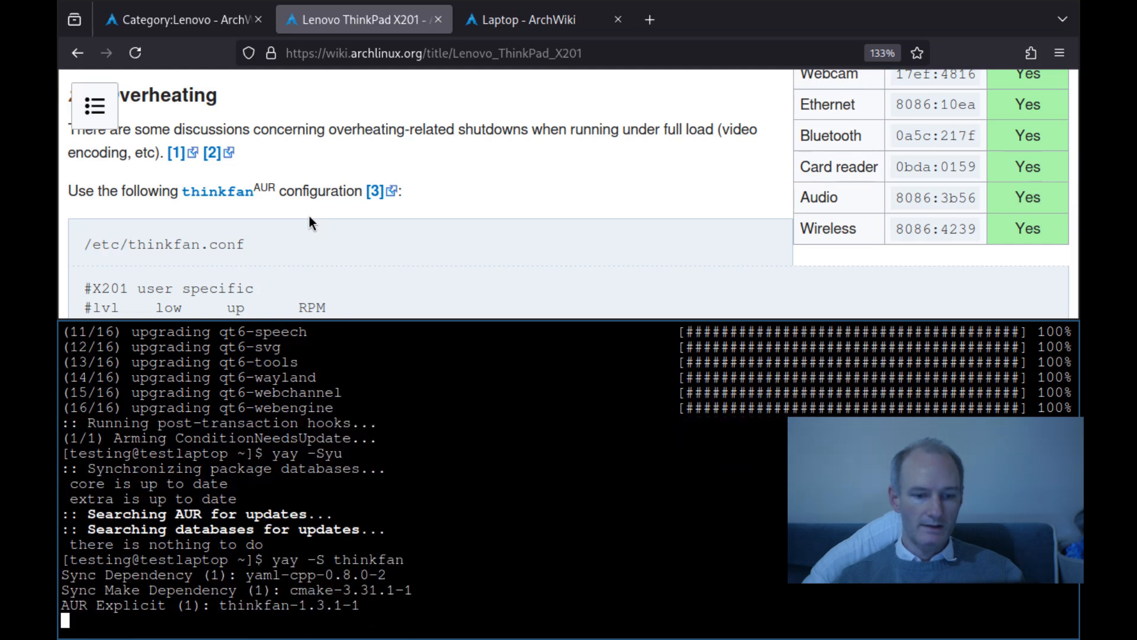
text(I)
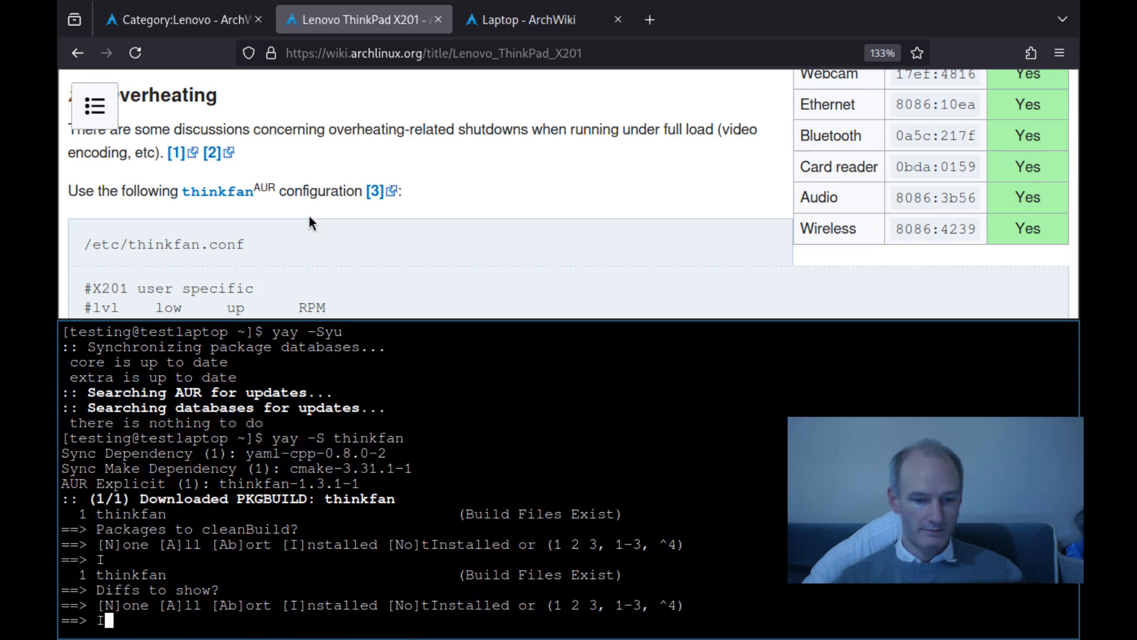
key(Return)
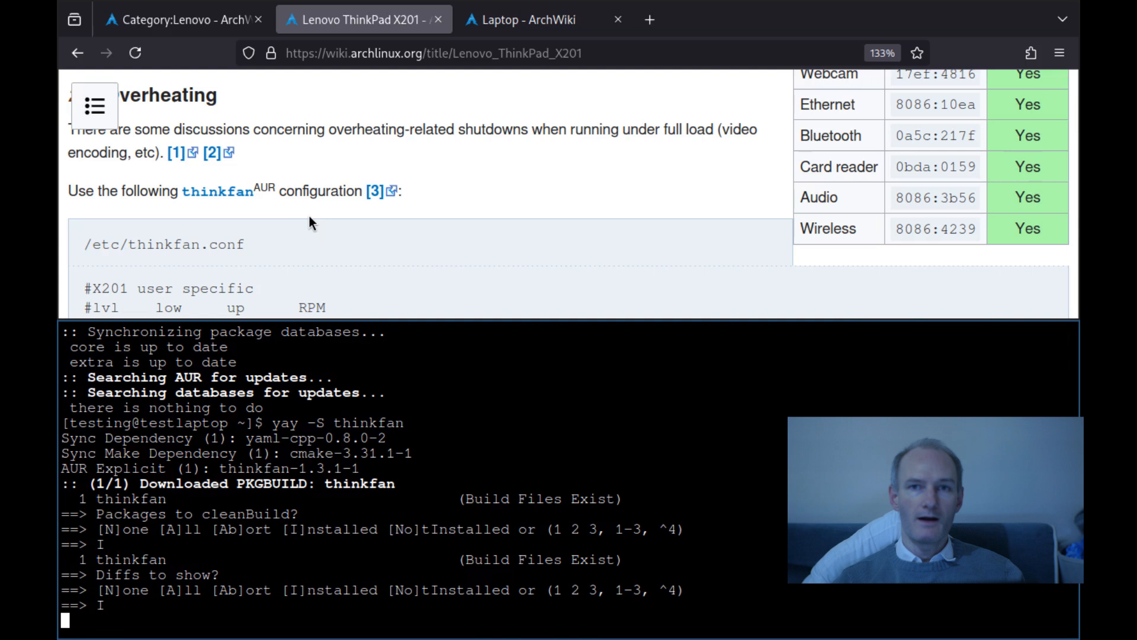
key(Return)
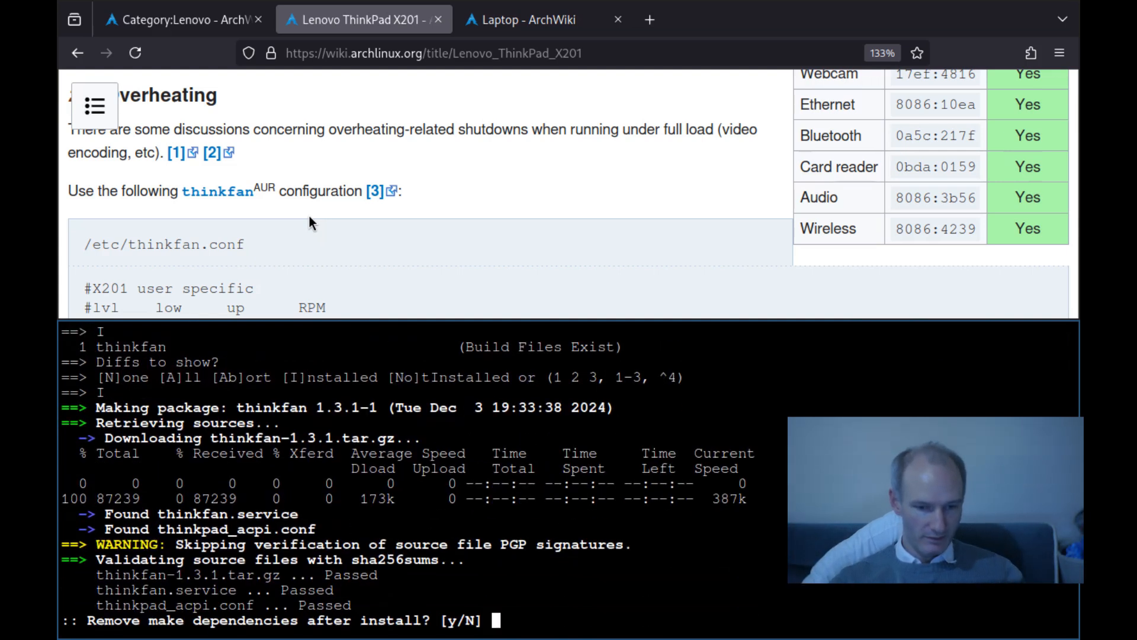
text(N)
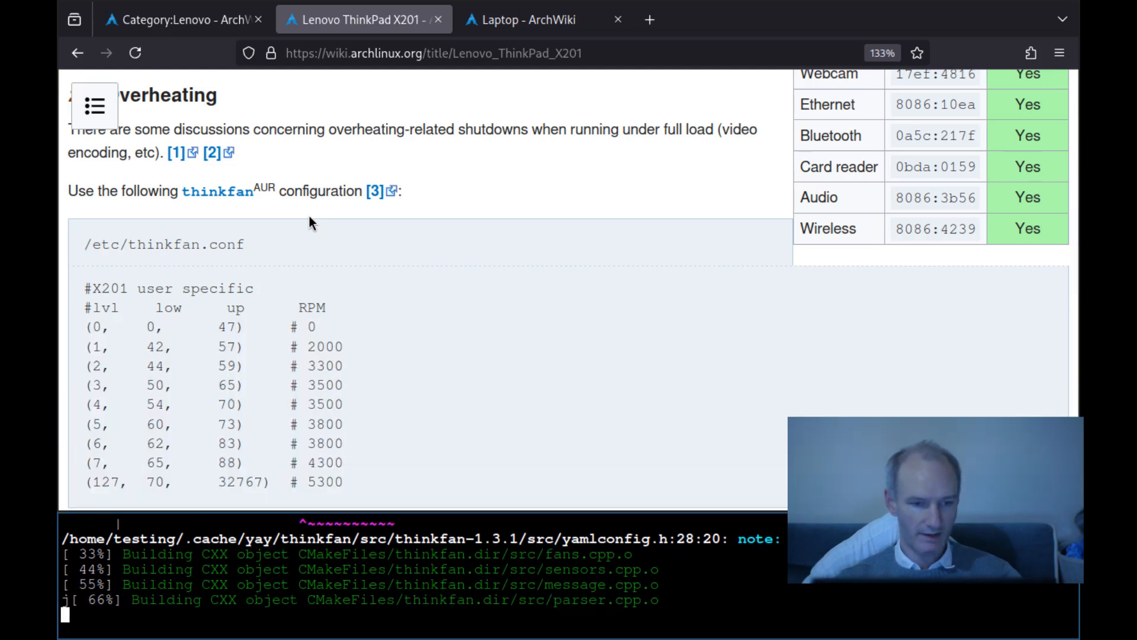
Scroll the X201 article to its end, down to See also, the Lenovo category and footer.
scroll(down, 3)
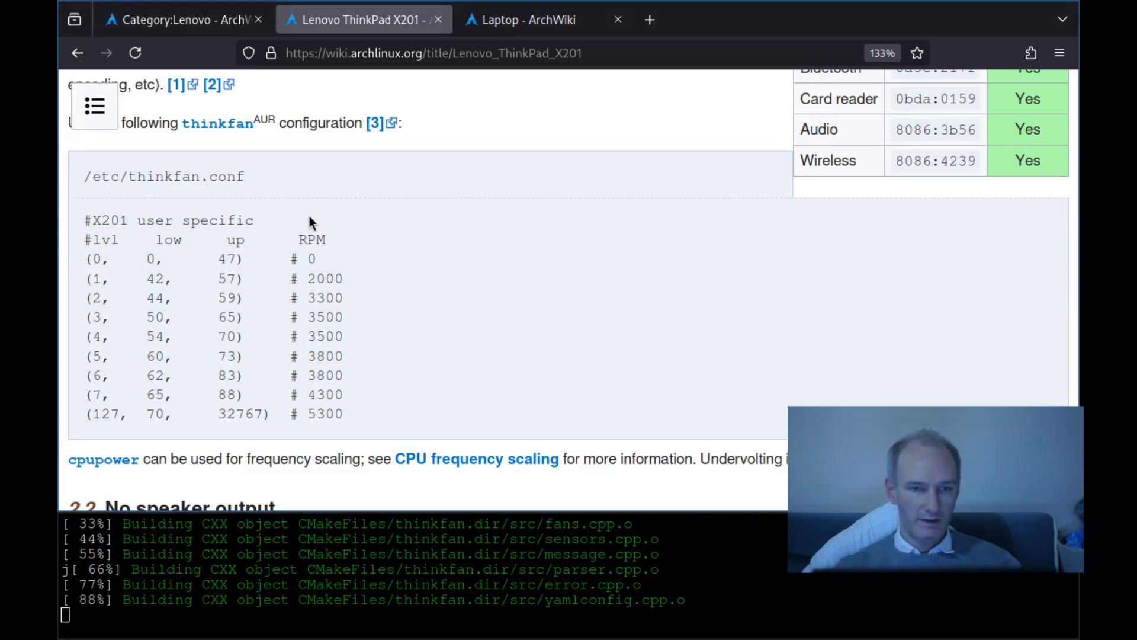
scroll(down, 3)
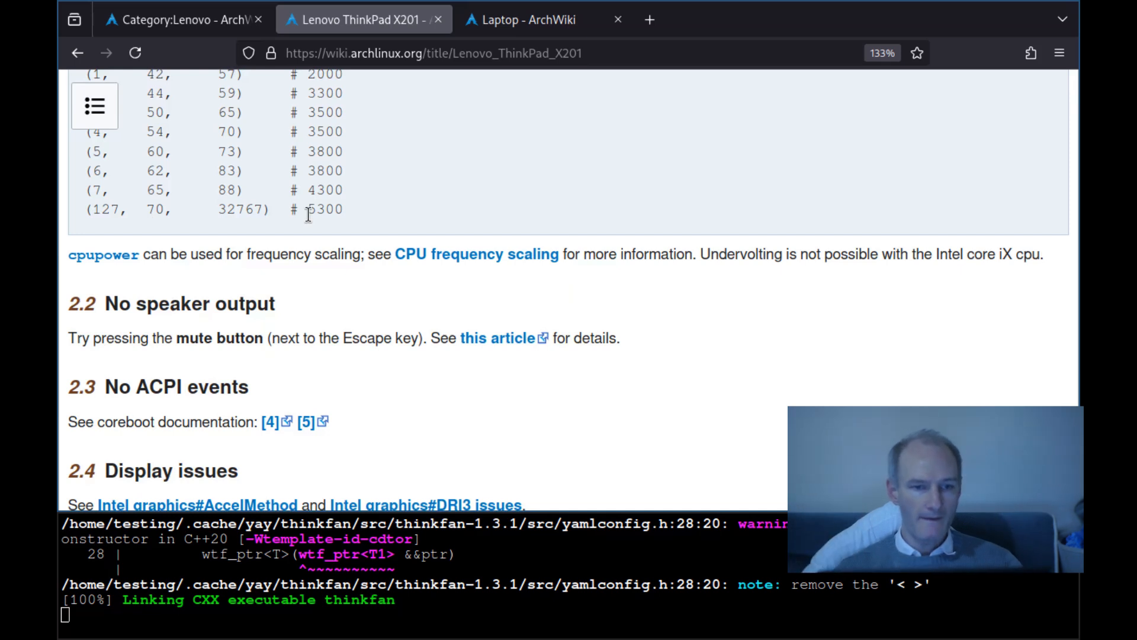
scroll(down, 3)
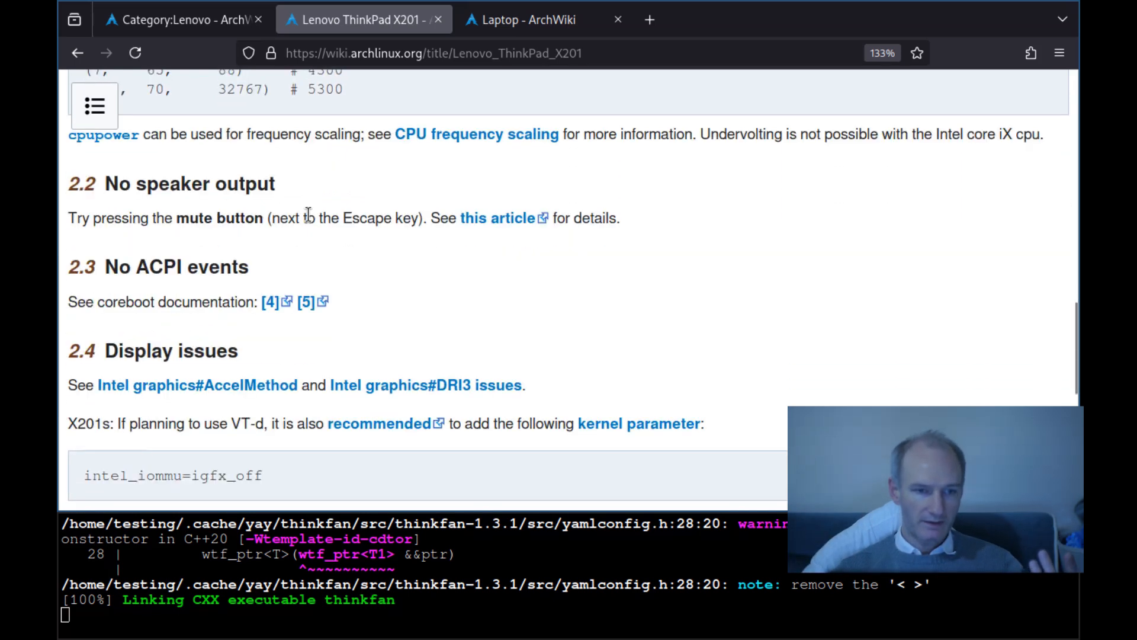
scroll(down, 3)
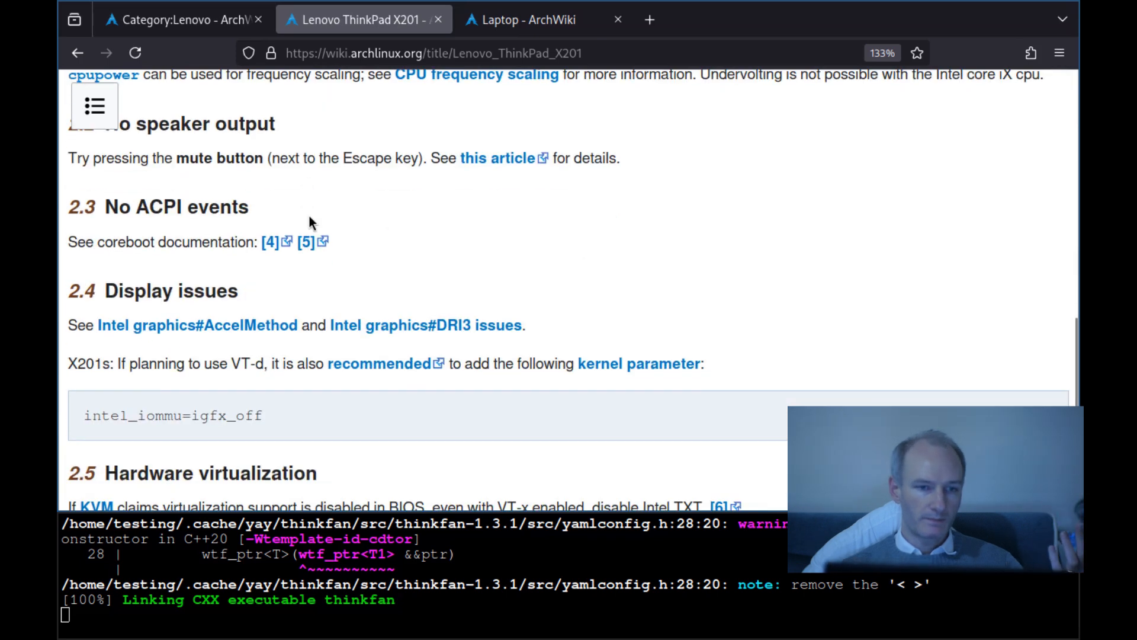
scroll(down, 3)
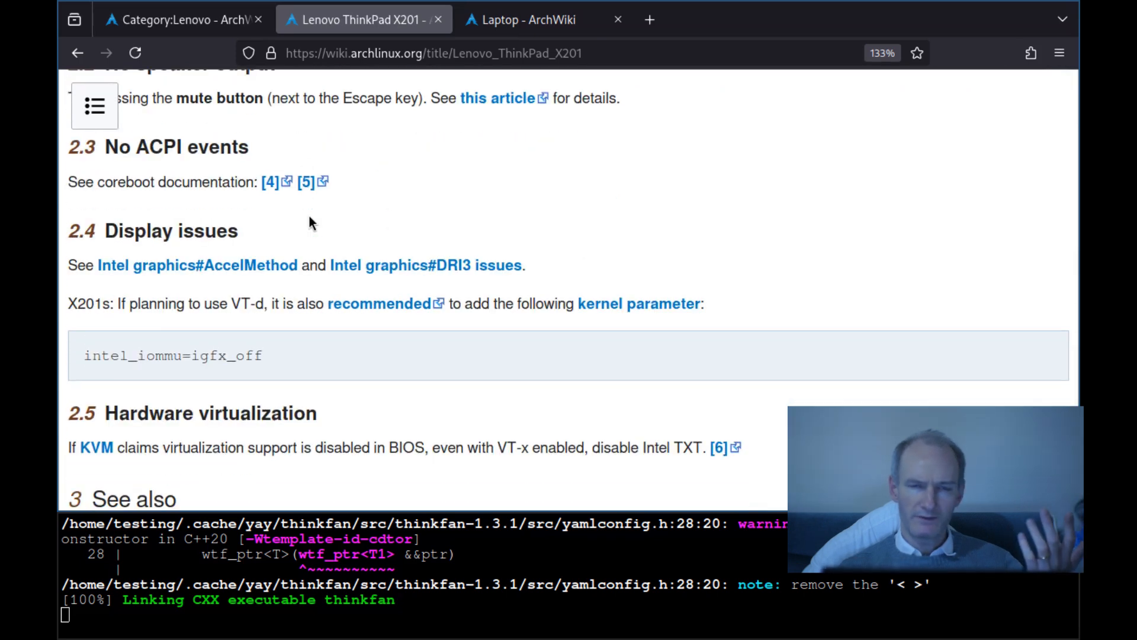
scroll(down, 3)
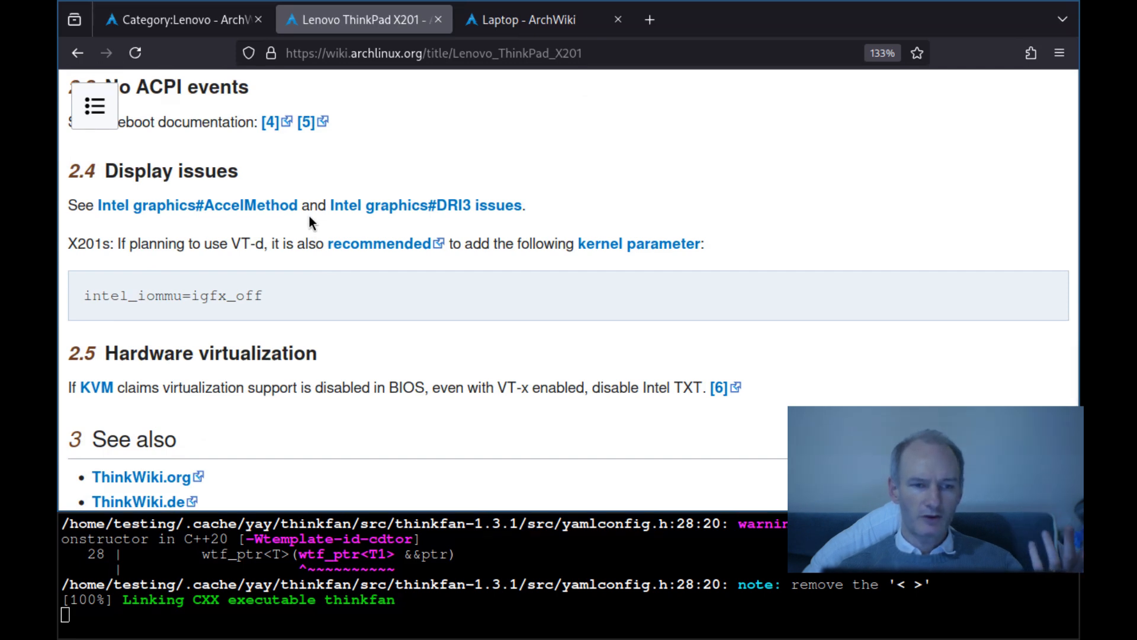
scroll(down, 3)
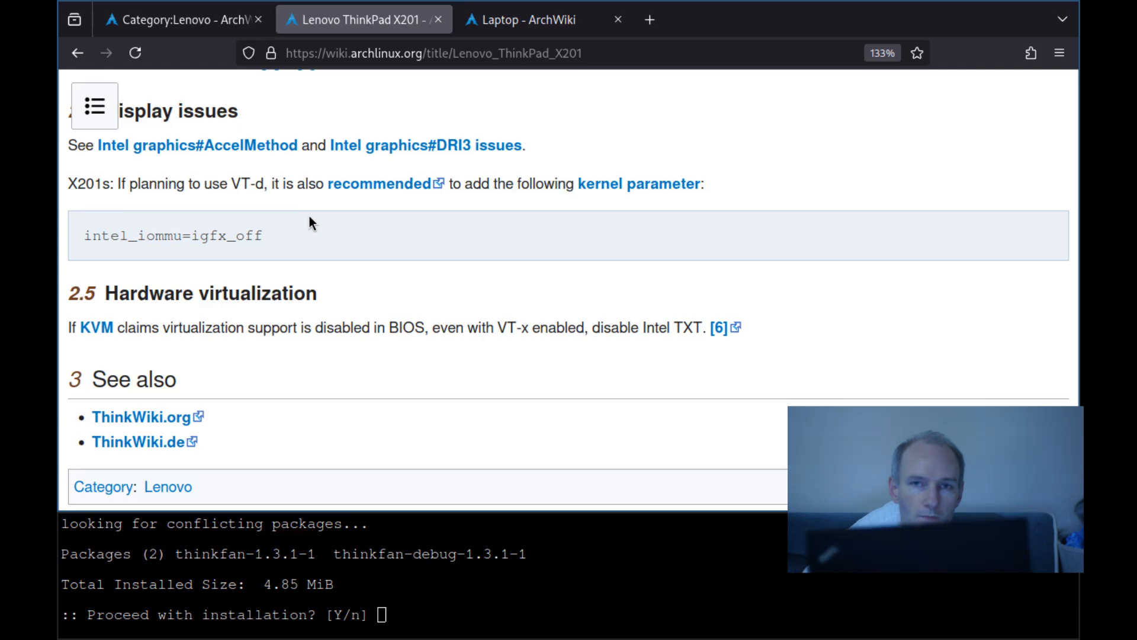
scroll(down, 3)
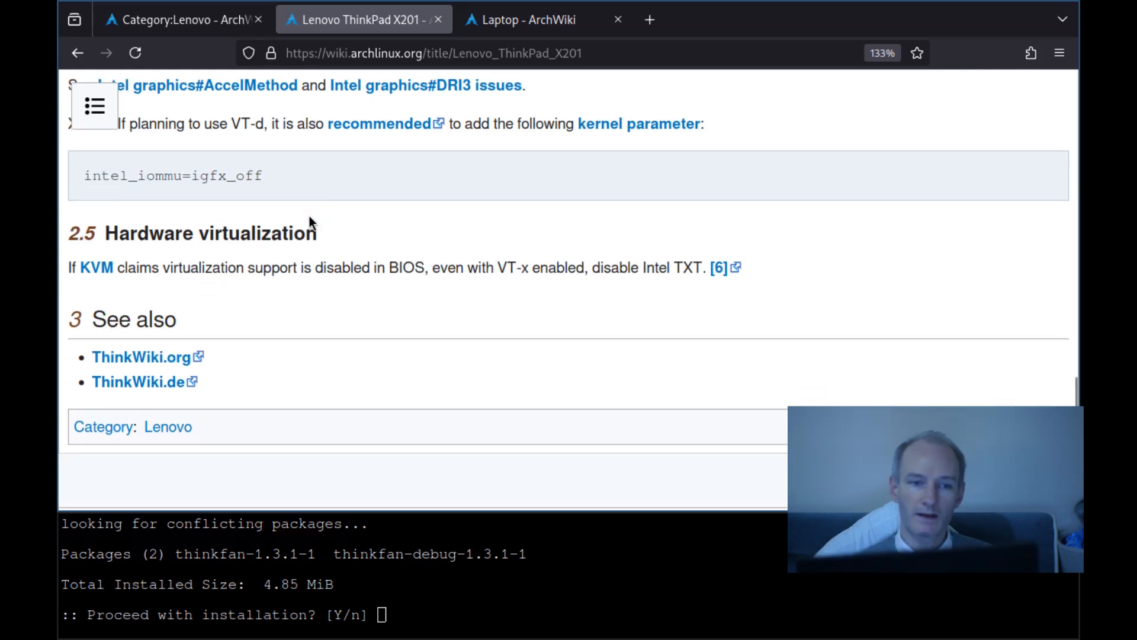
scroll(down, 3)
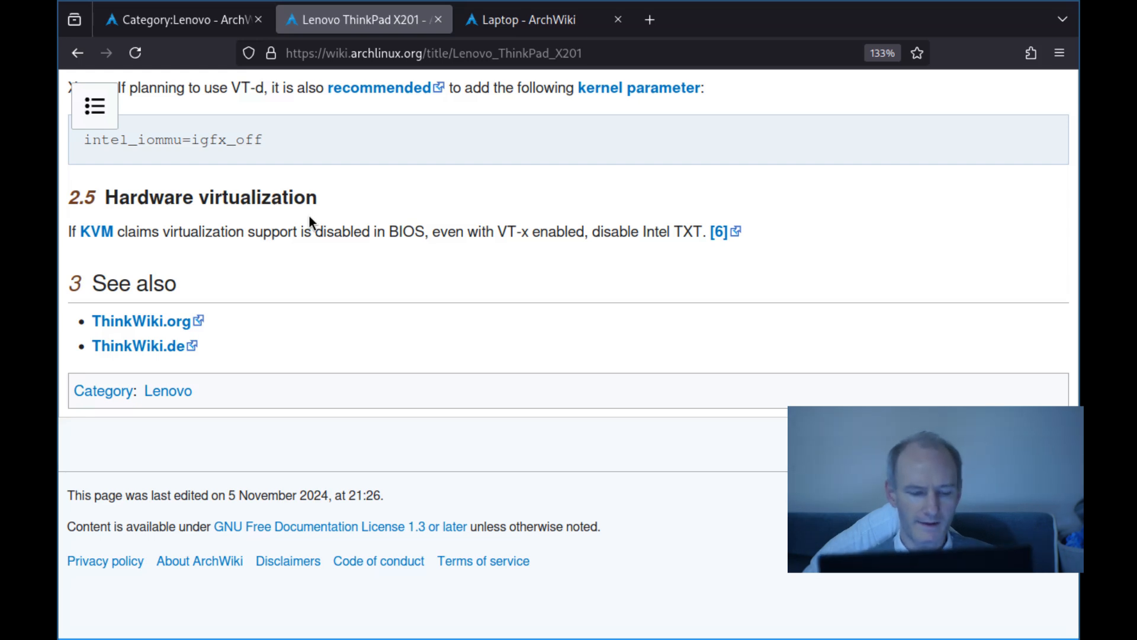
Scroll the X201 article back to the top and clear the stray text selection.
scroll(up, 3)
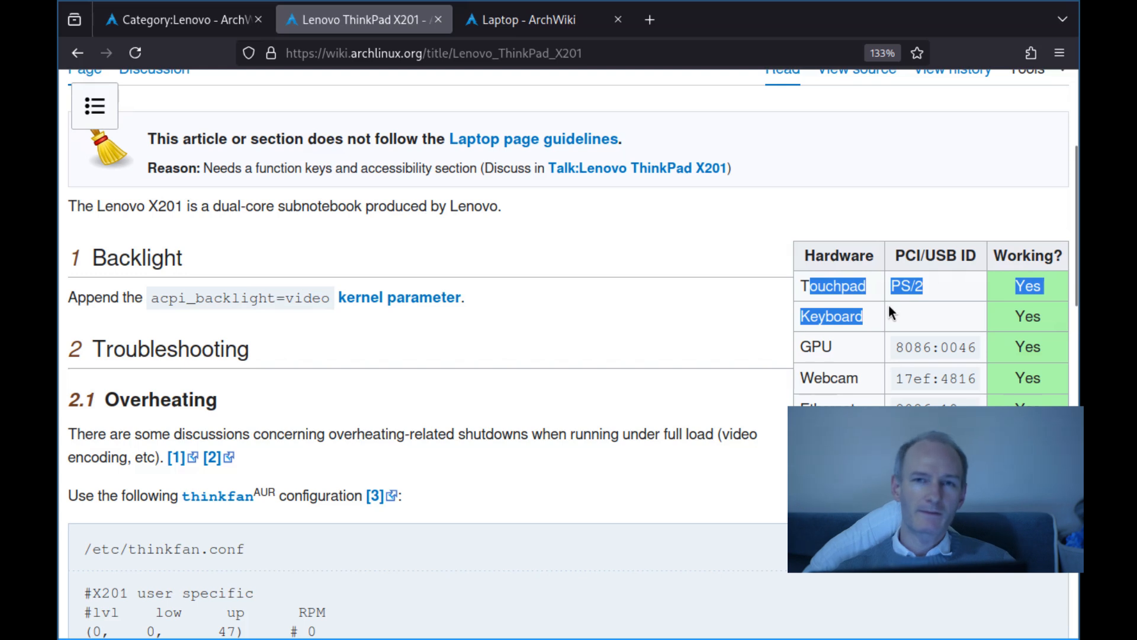
click(892, 313)
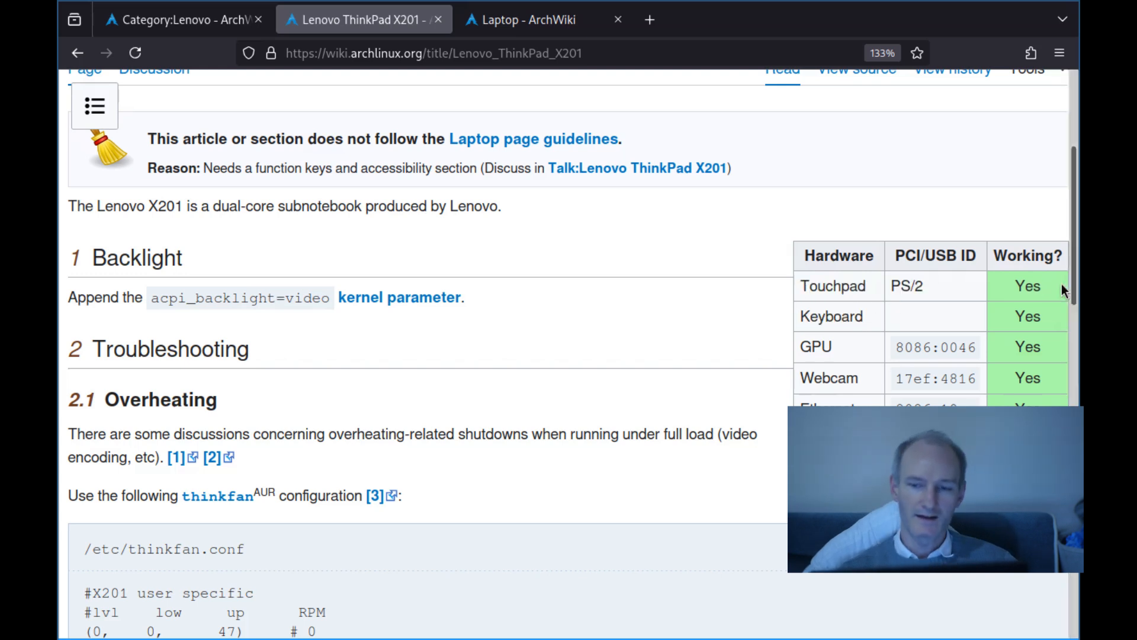
mouse_move(922, 308)
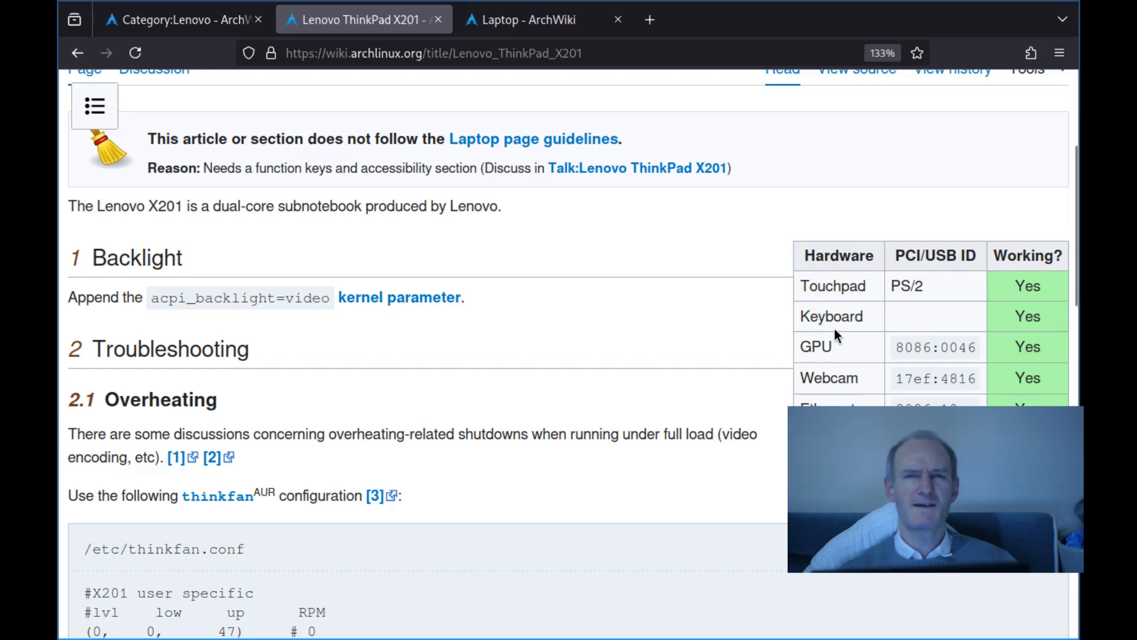
mouse_move(816, 366)
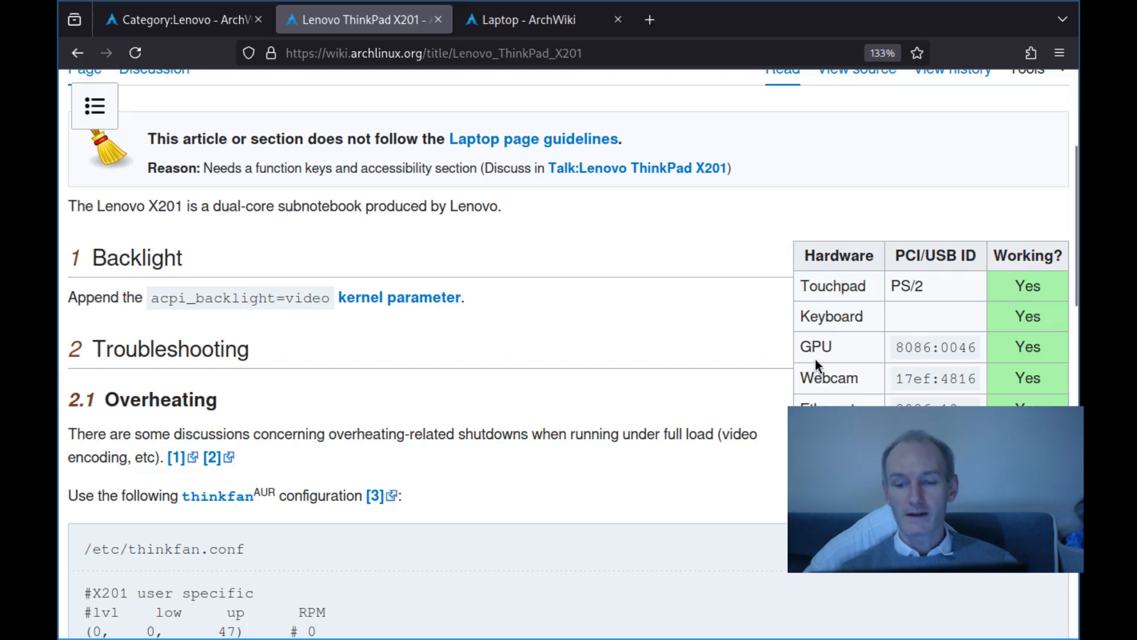
mouse_move(801, 378)
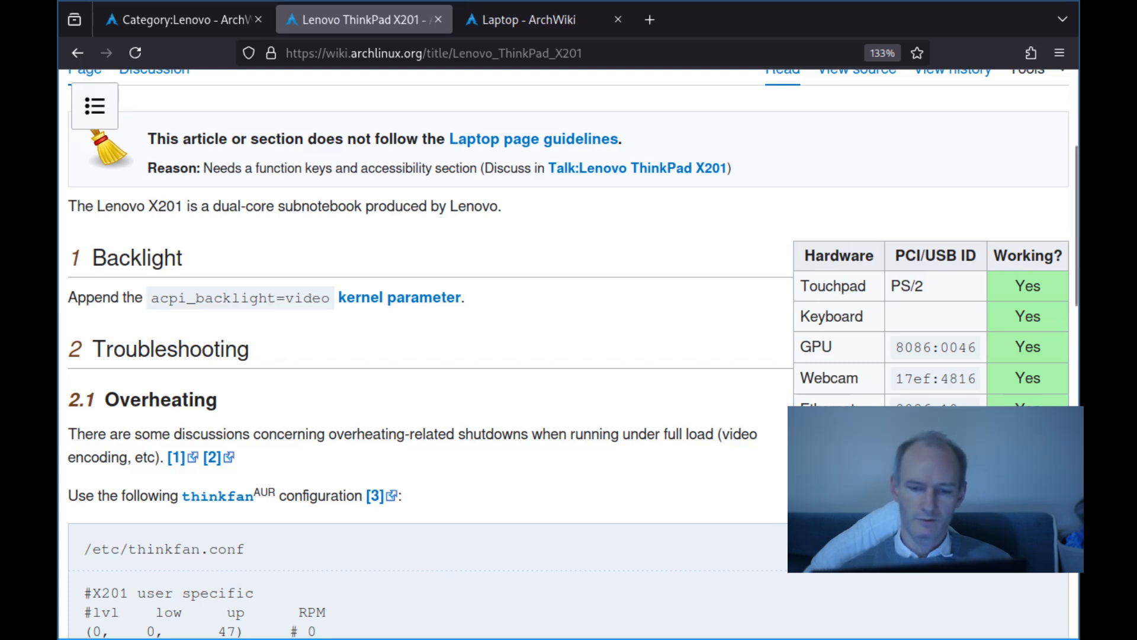
mouse_move(699, 512)
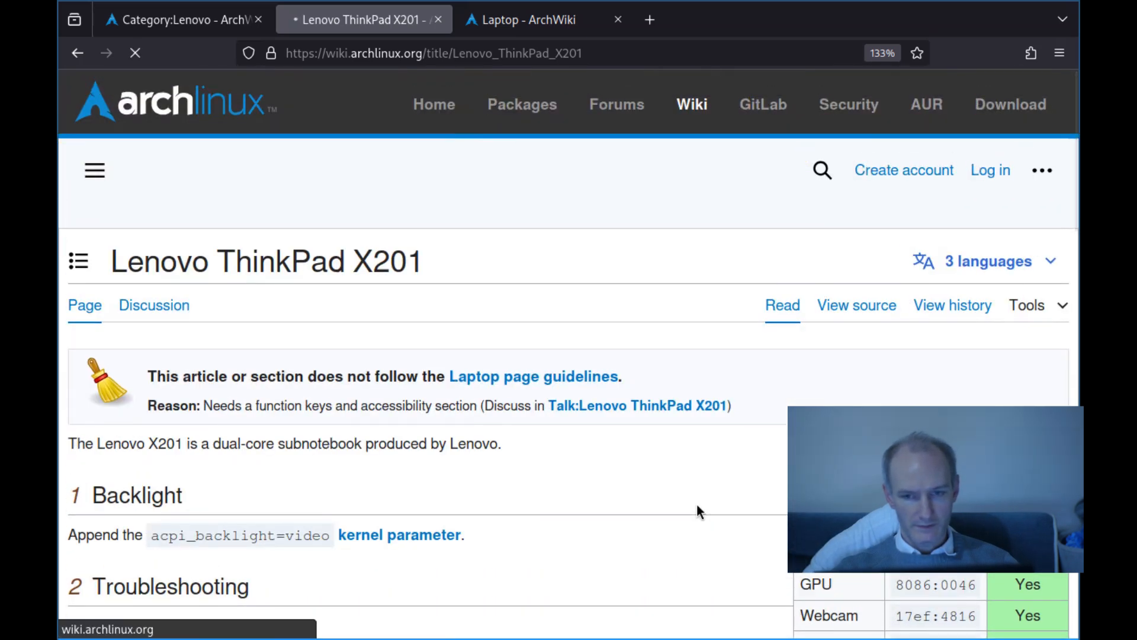
text(thinkpad x200)
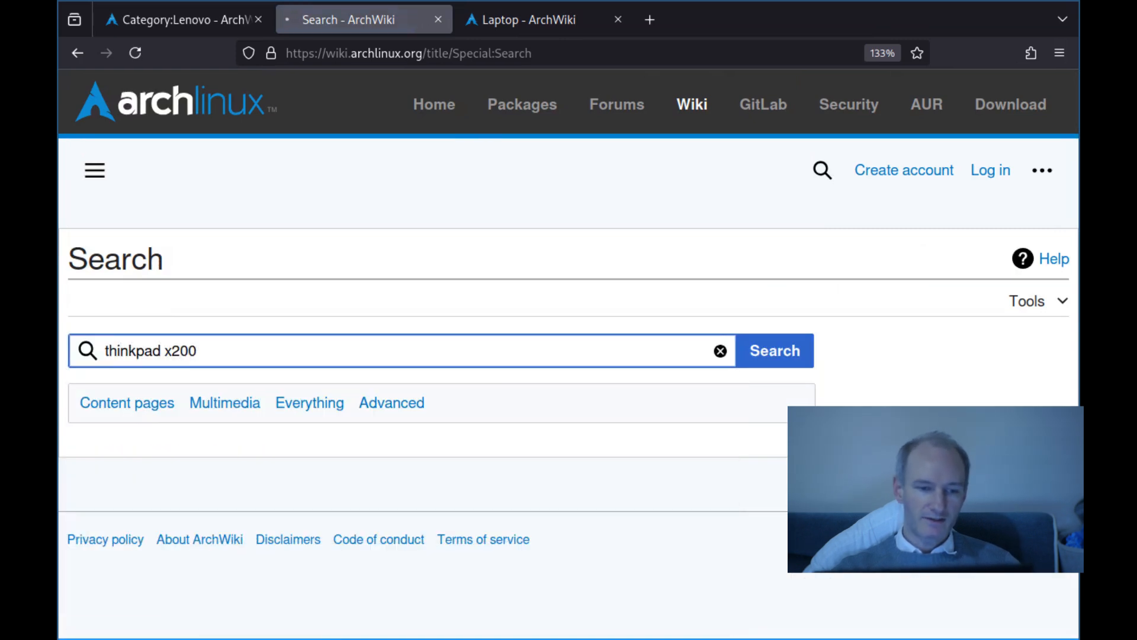
click(774, 351)
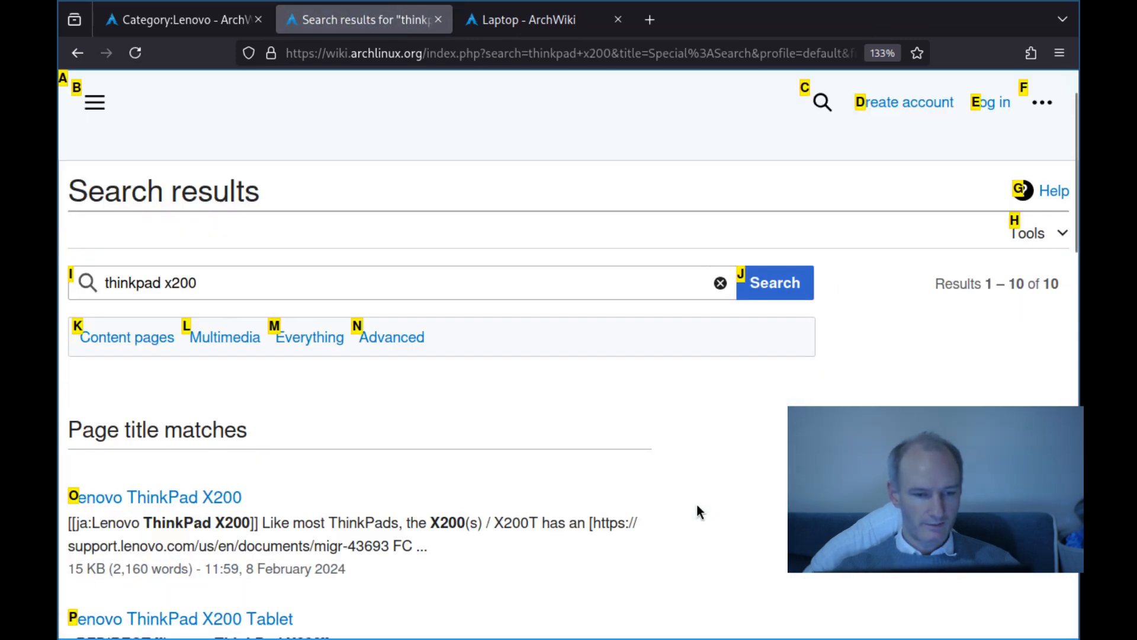
click(160, 496)
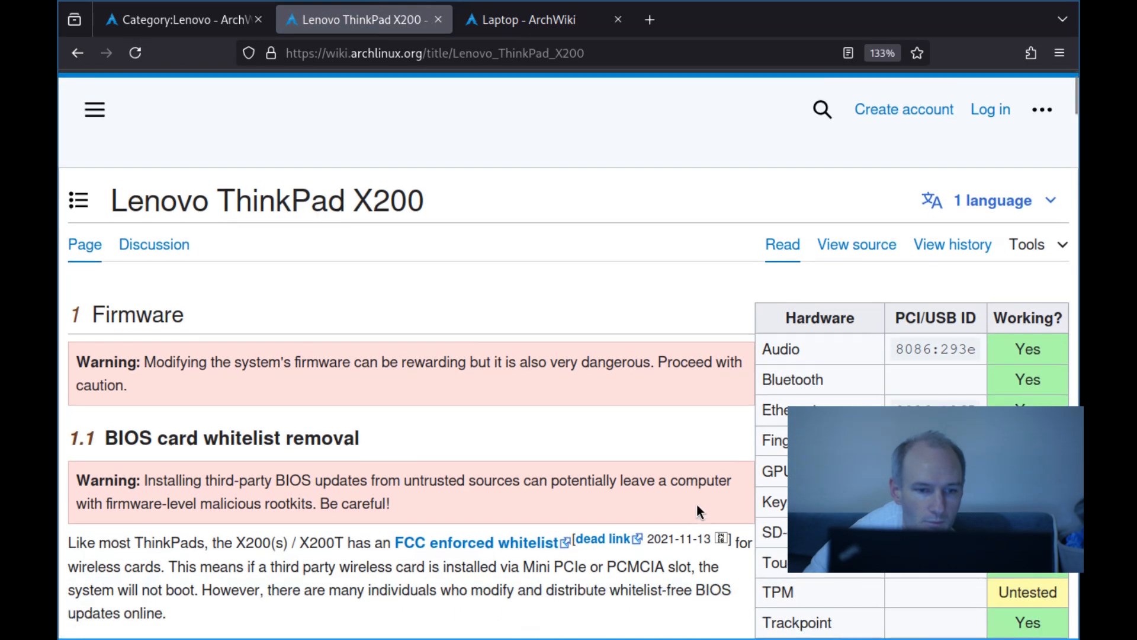
scroll(down, 3)
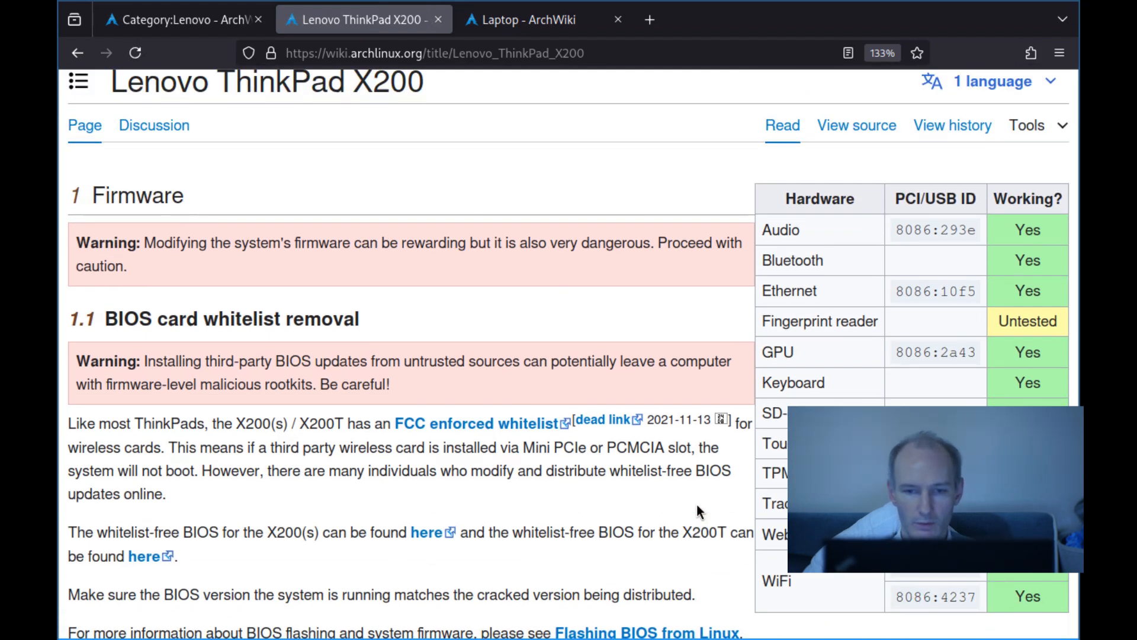
scroll(down, 3)
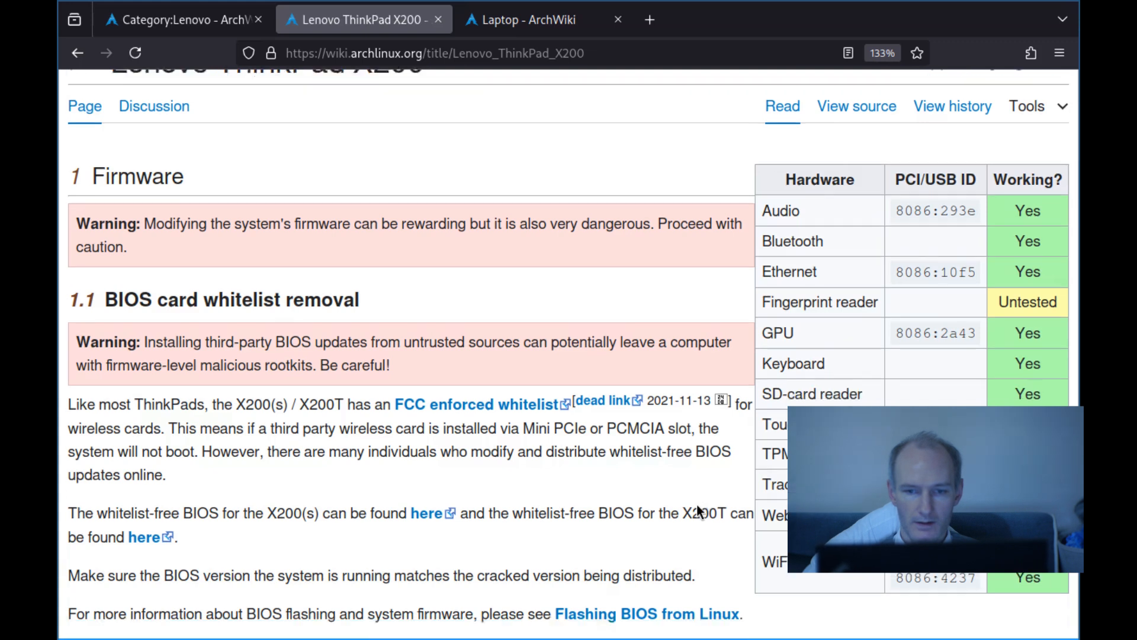
scroll(down, 3)
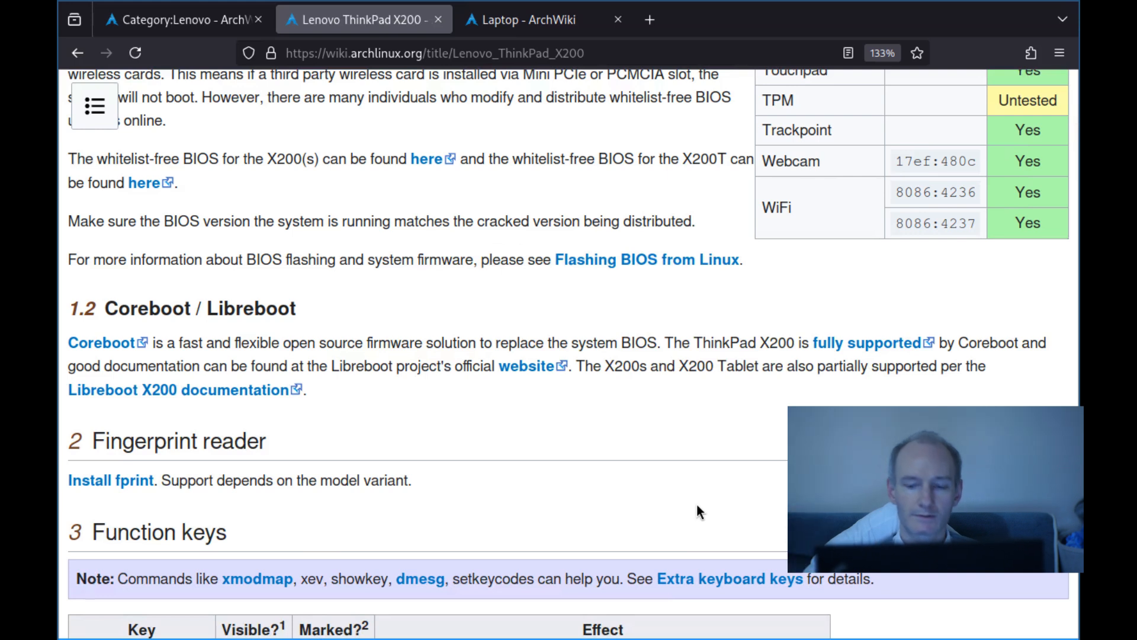
scroll(down, 3)
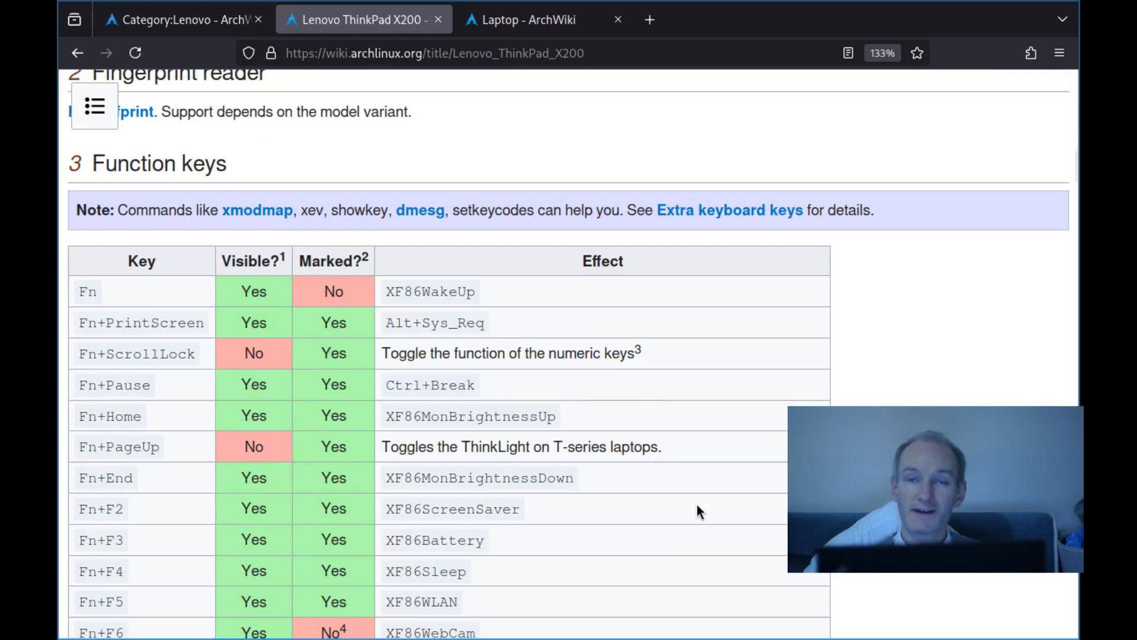
scroll(down, 3)
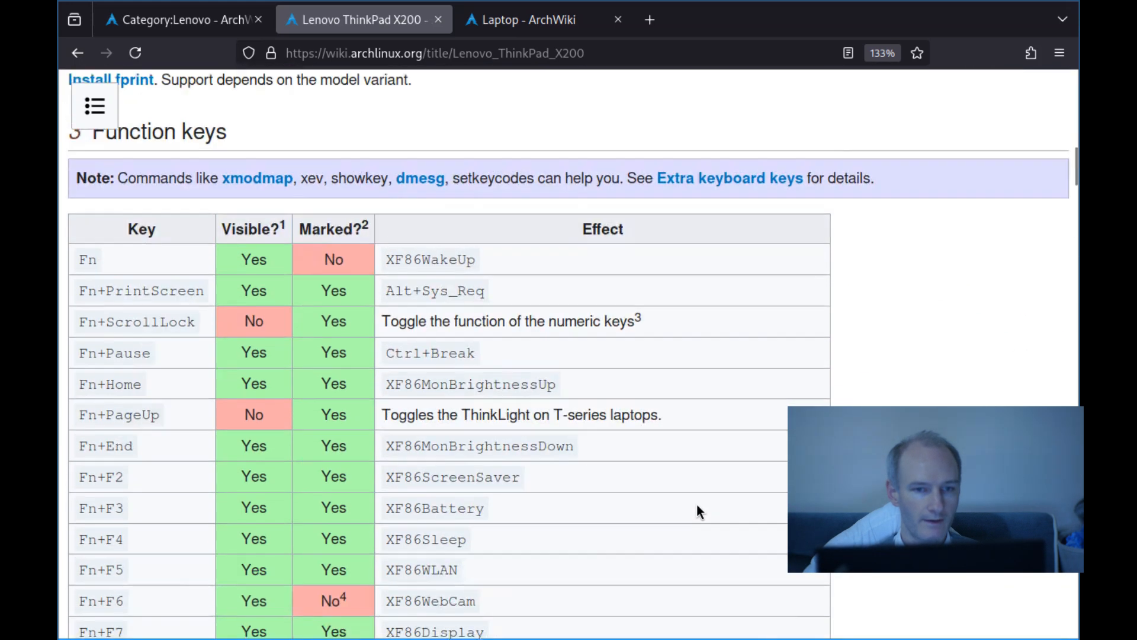
scroll(down, 3)
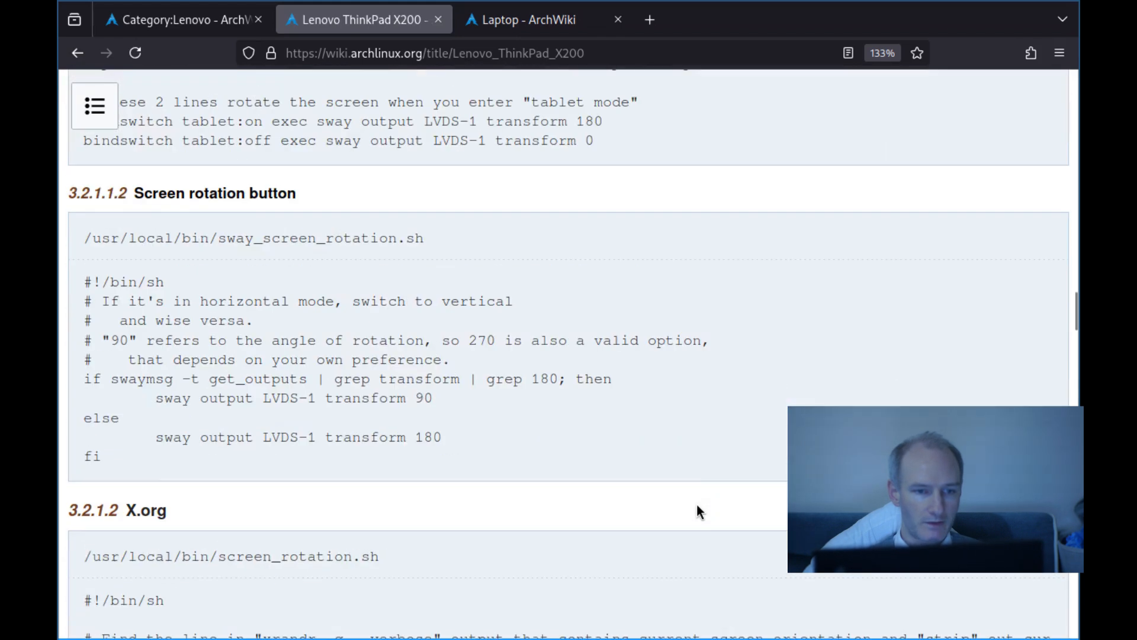
scroll(down, 3)
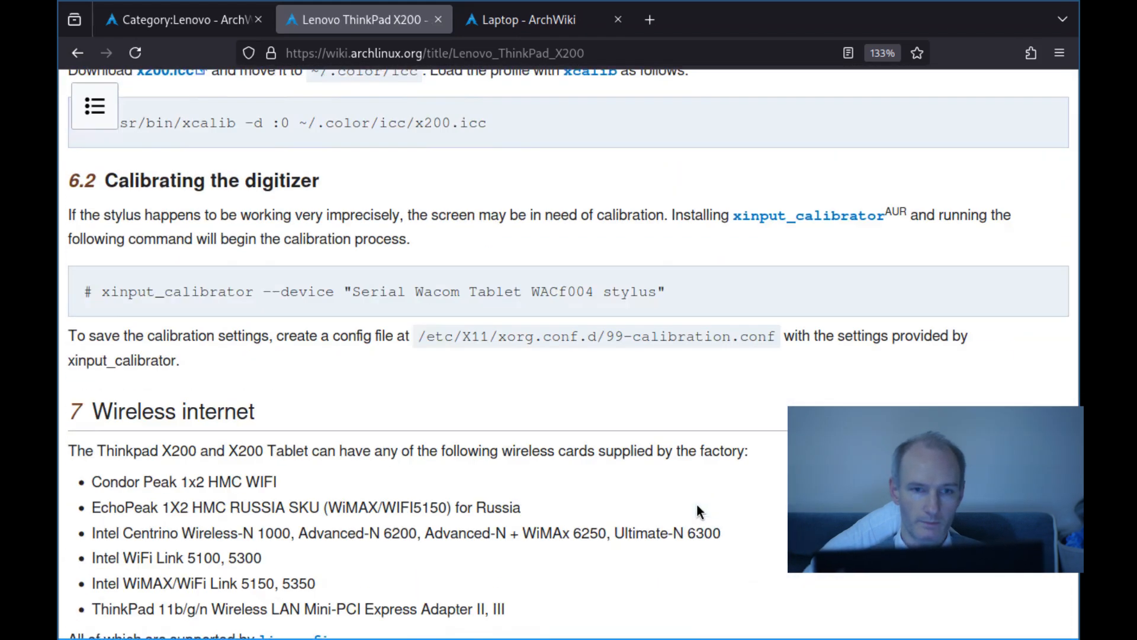
scroll(down, 3)
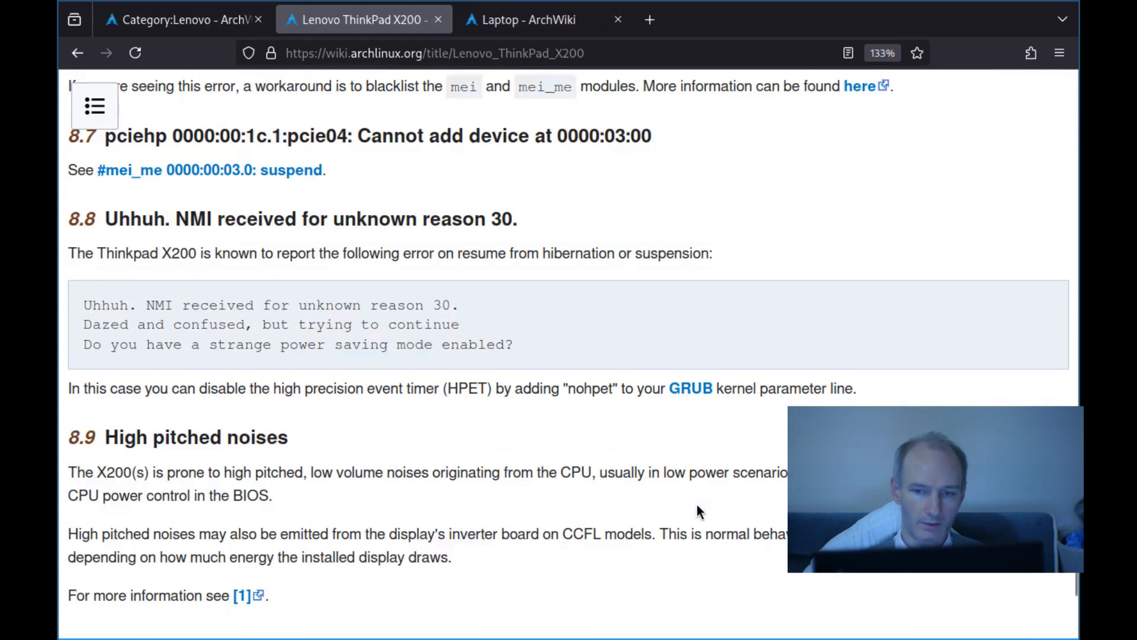
scroll(down, 3)
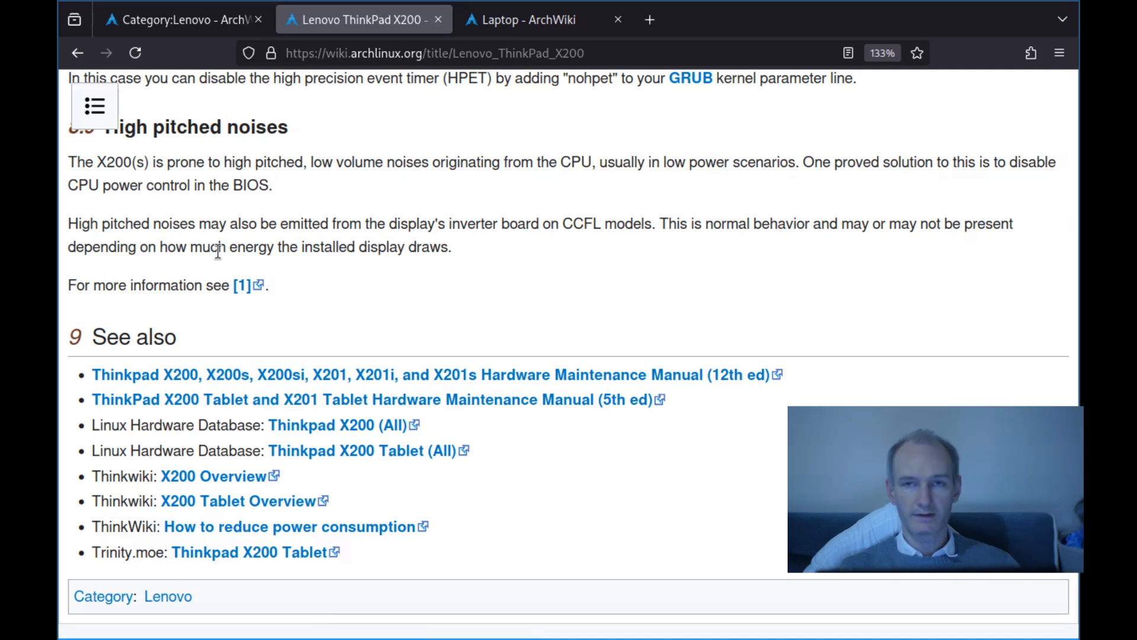
mouse_move(362, 20)
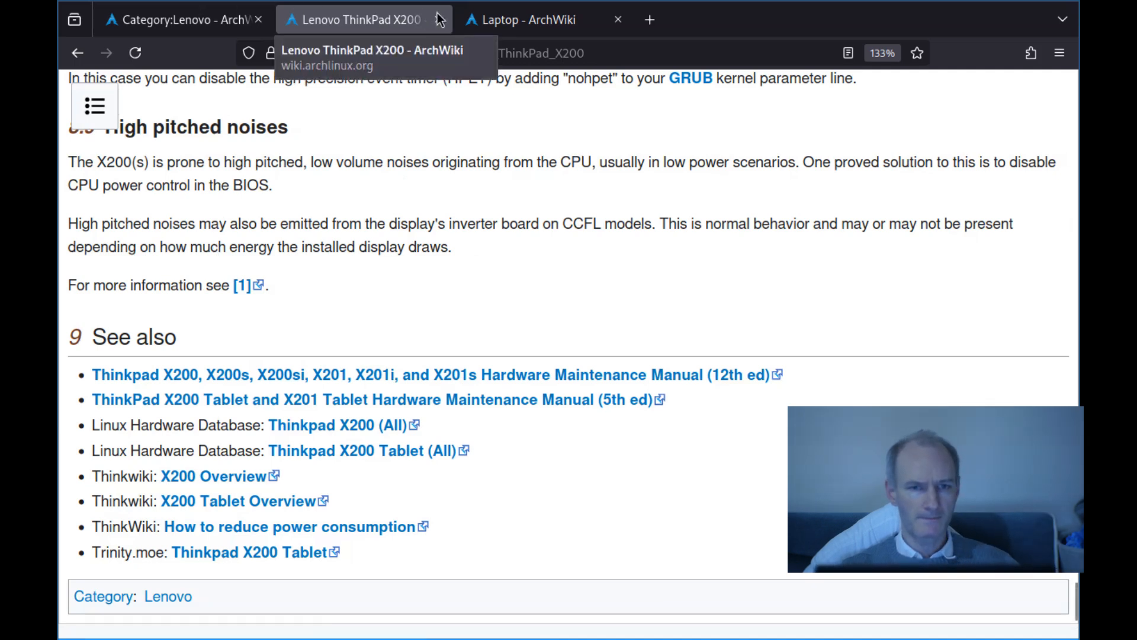
mouse_move(59, 94)
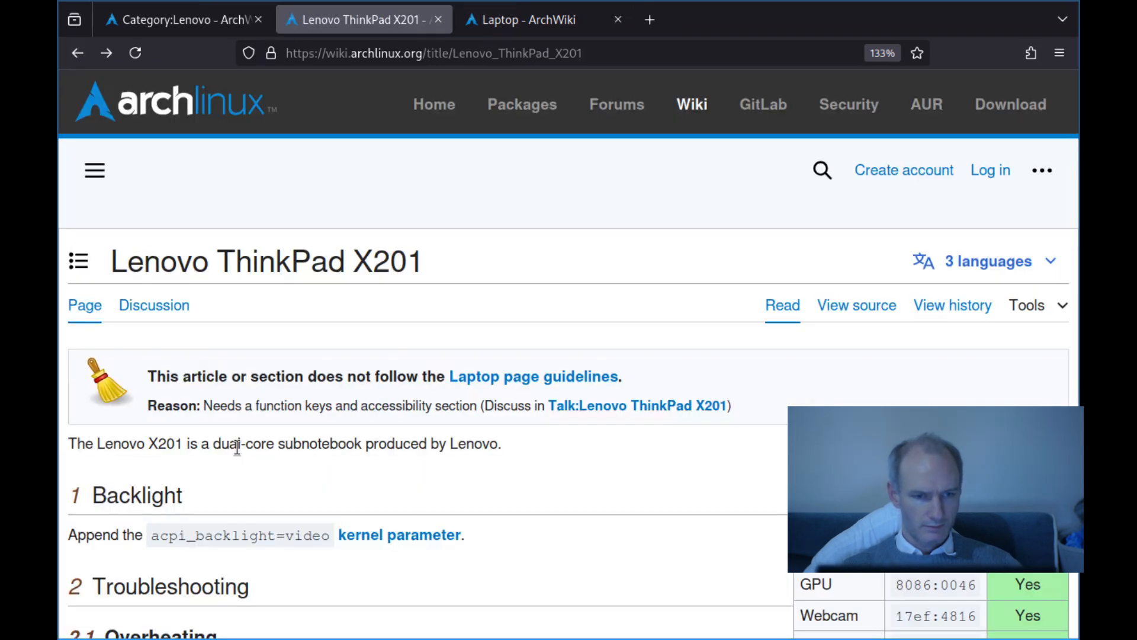
Scroll the ThinkWiki X201 category and open its TrackPoint article.
scroll(down, 3)
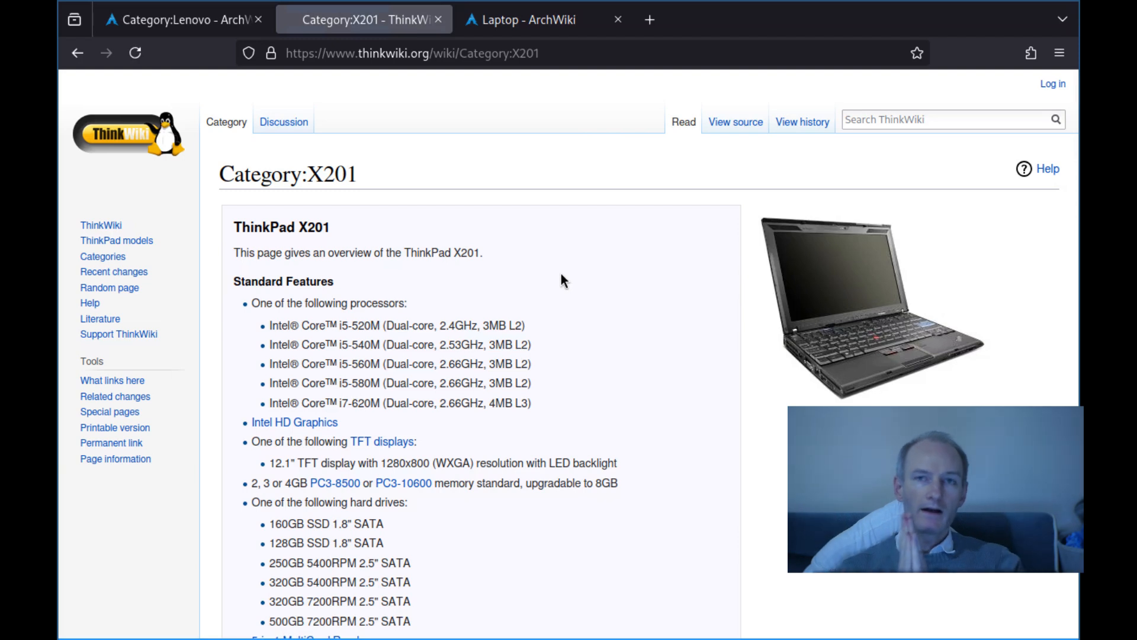
scroll(down, 3)
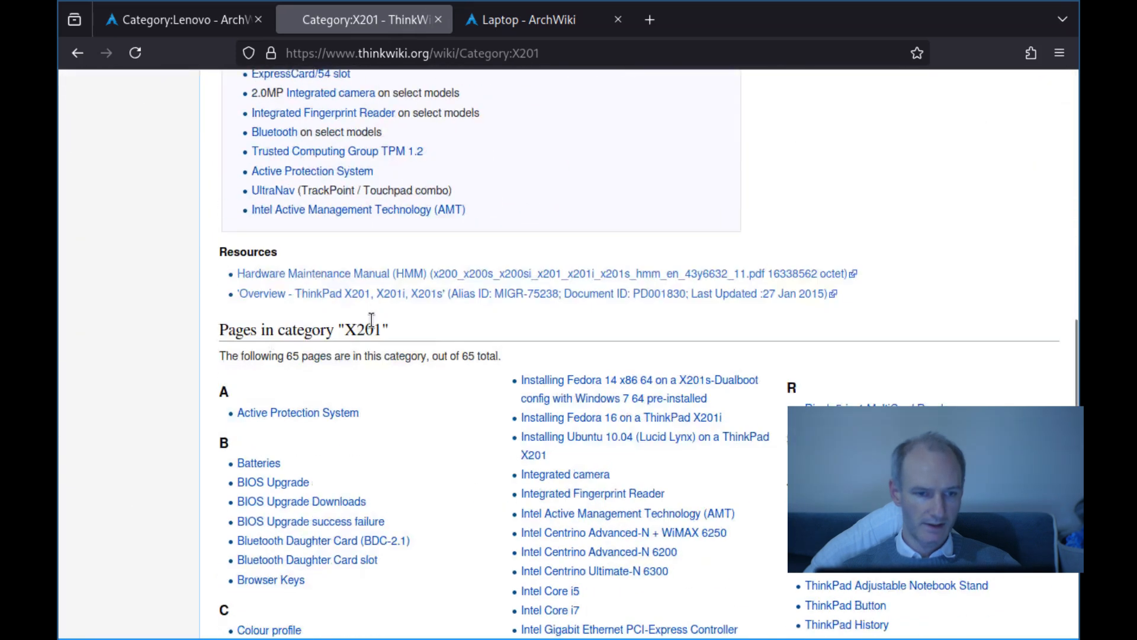
scroll(down, 3)
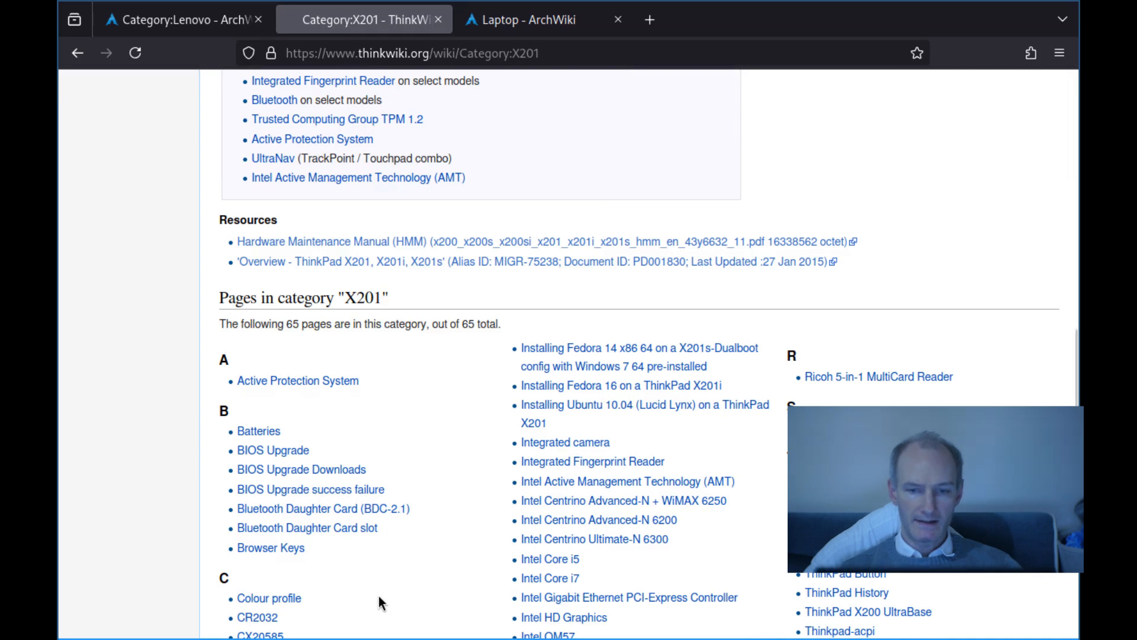
scroll(down, 3)
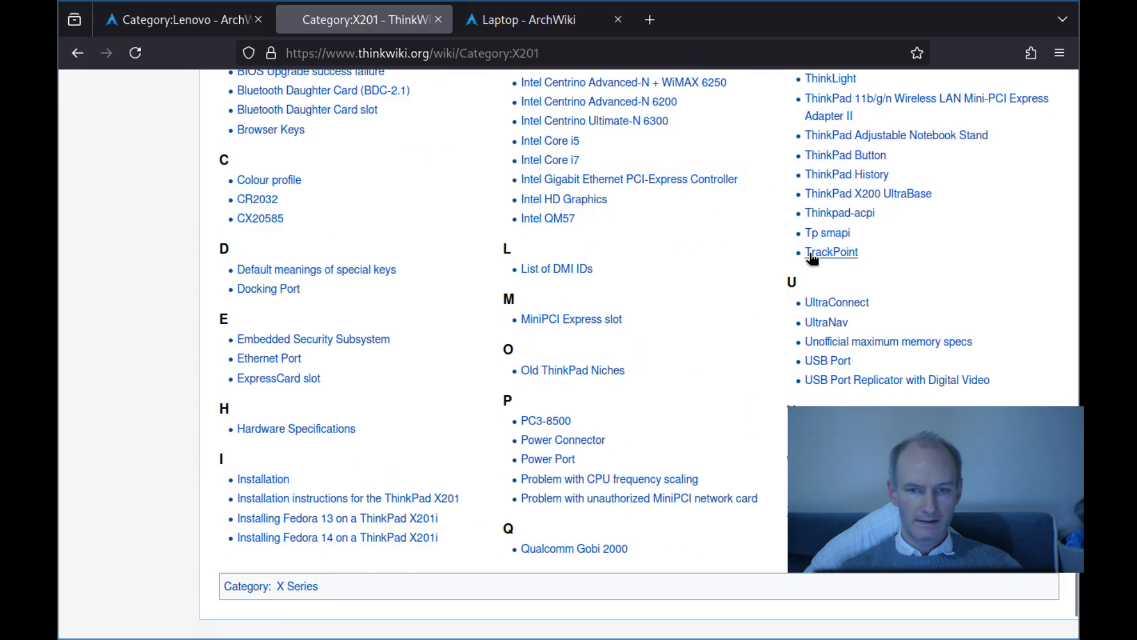
click(830, 251)
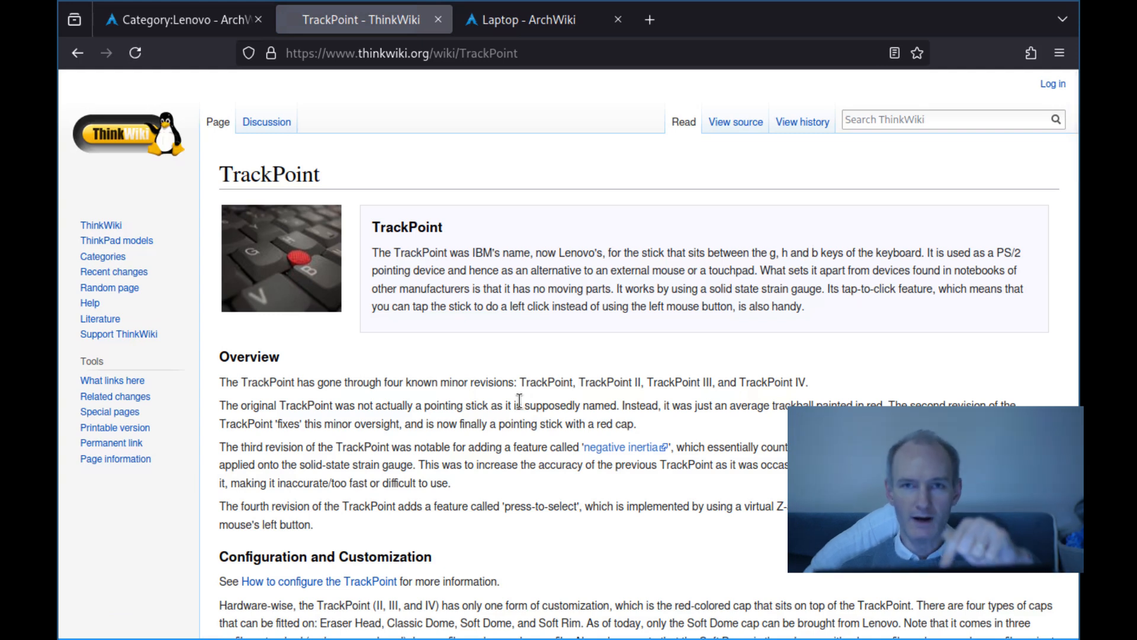
Read through the TrackPoint article before returning to the ArchWiki Laptop tab.
scroll(down, 3)
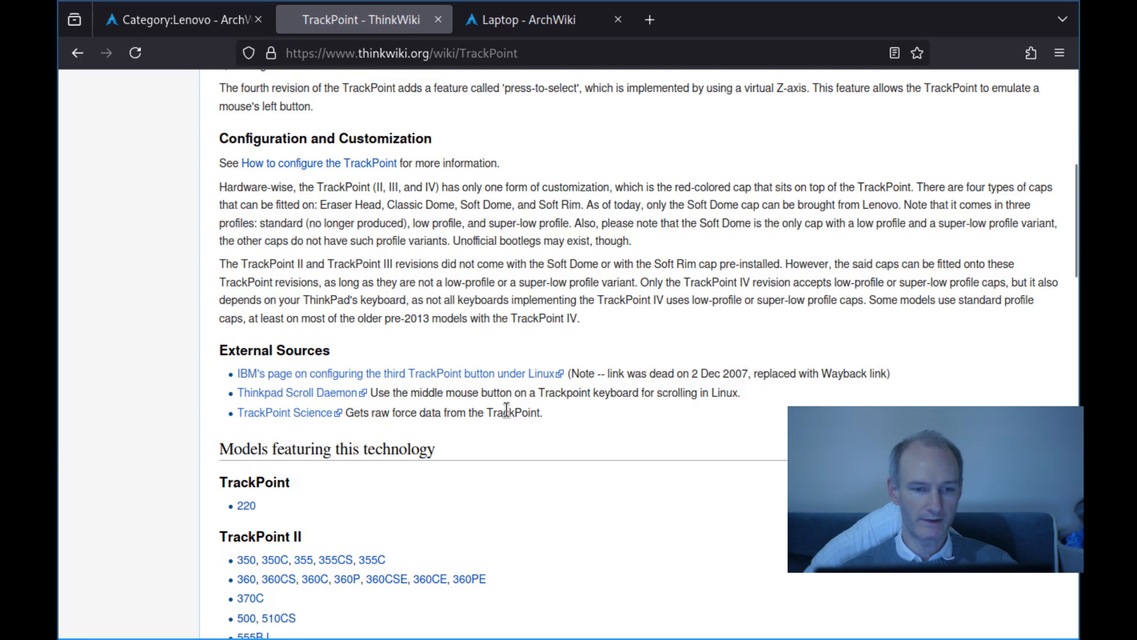
scroll(down, 3)
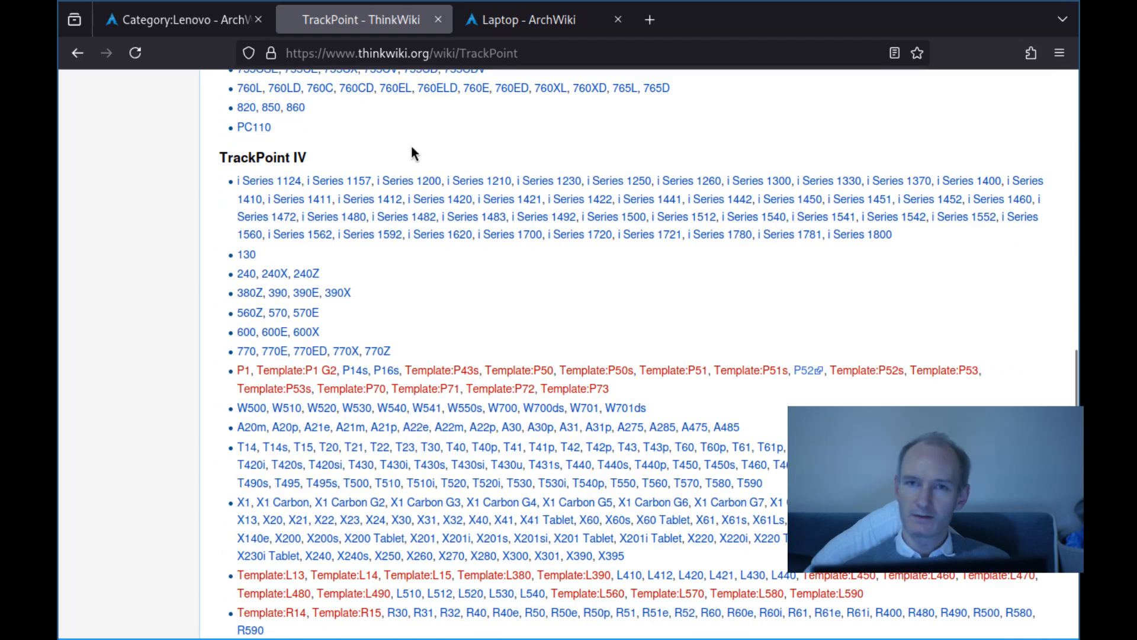
scroll(down, 3)
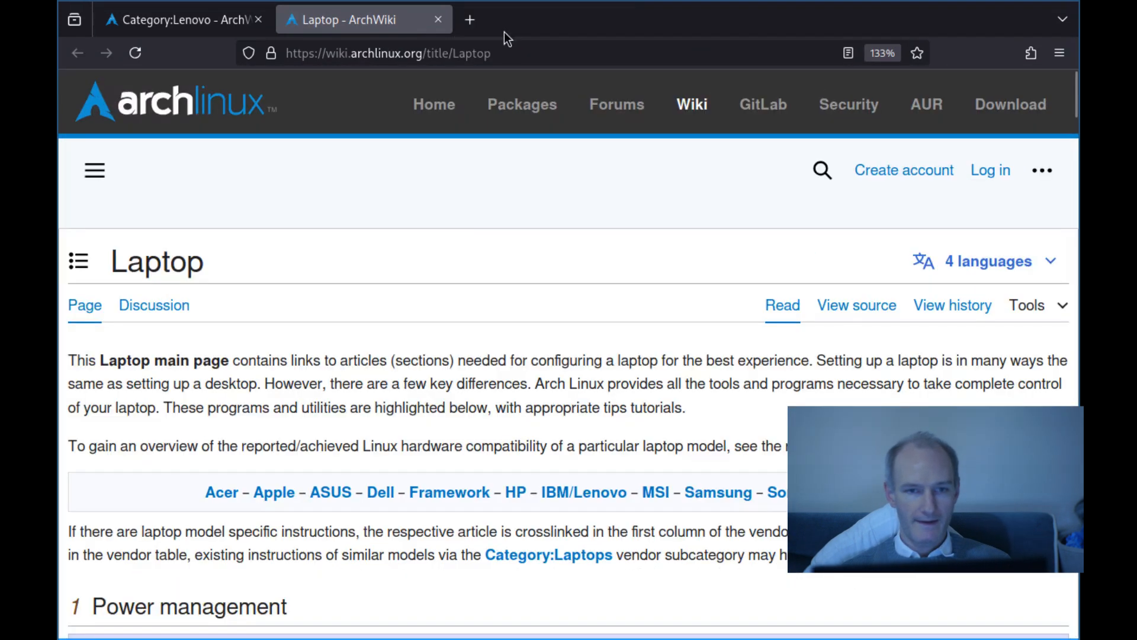
mouse_move(493, 96)
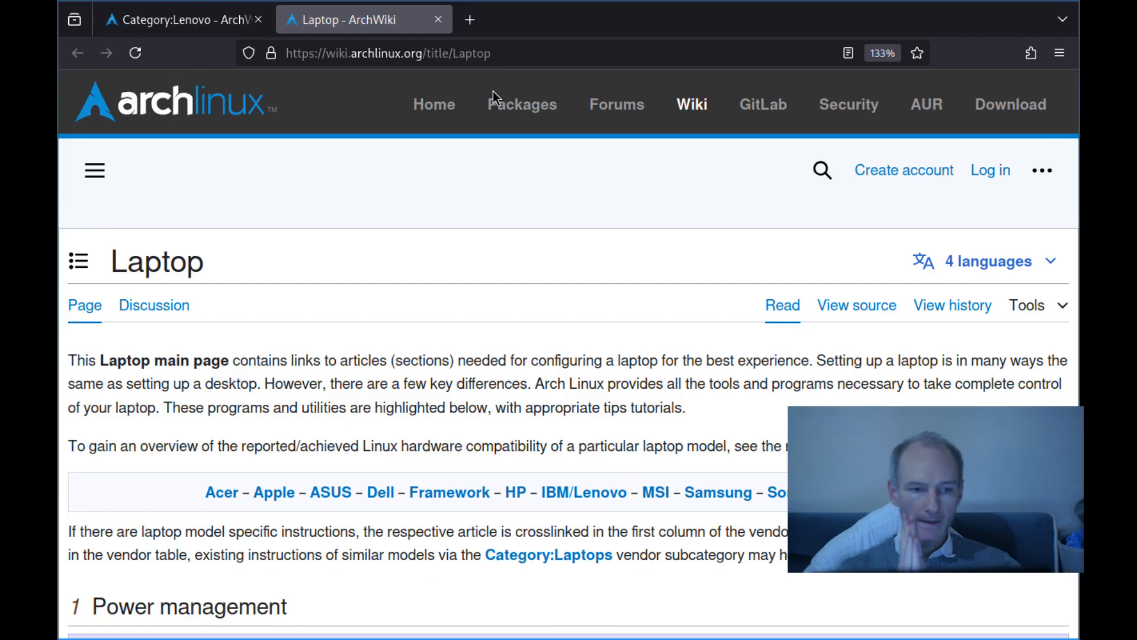
Scroll through the Laptop article's power management and graphics sections.
scroll(down, 3)
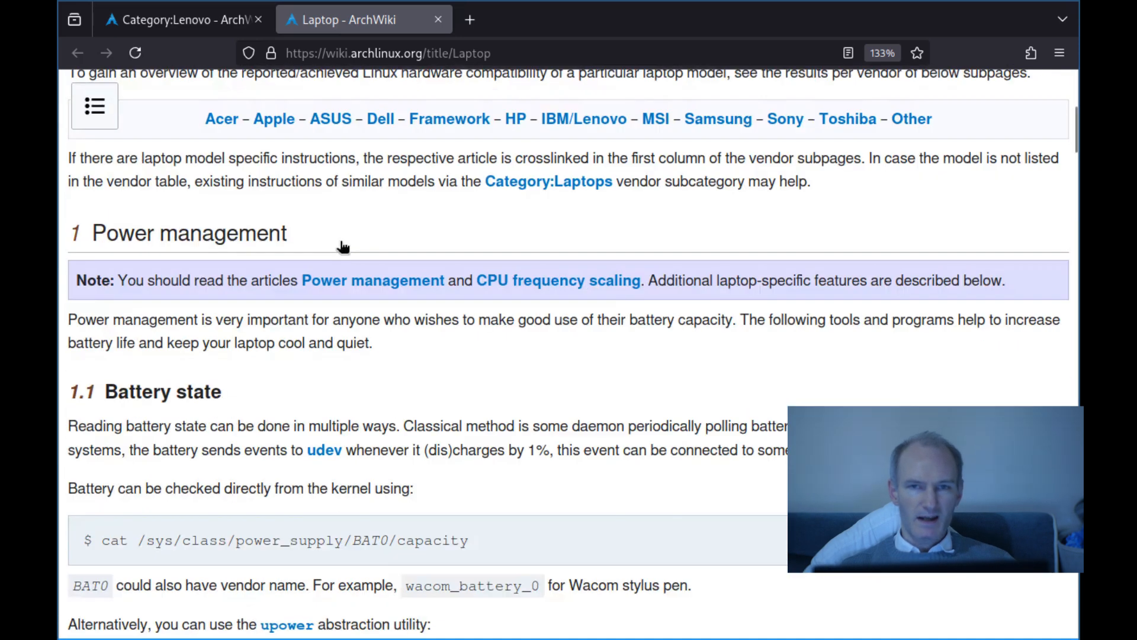
scroll(down, 3)
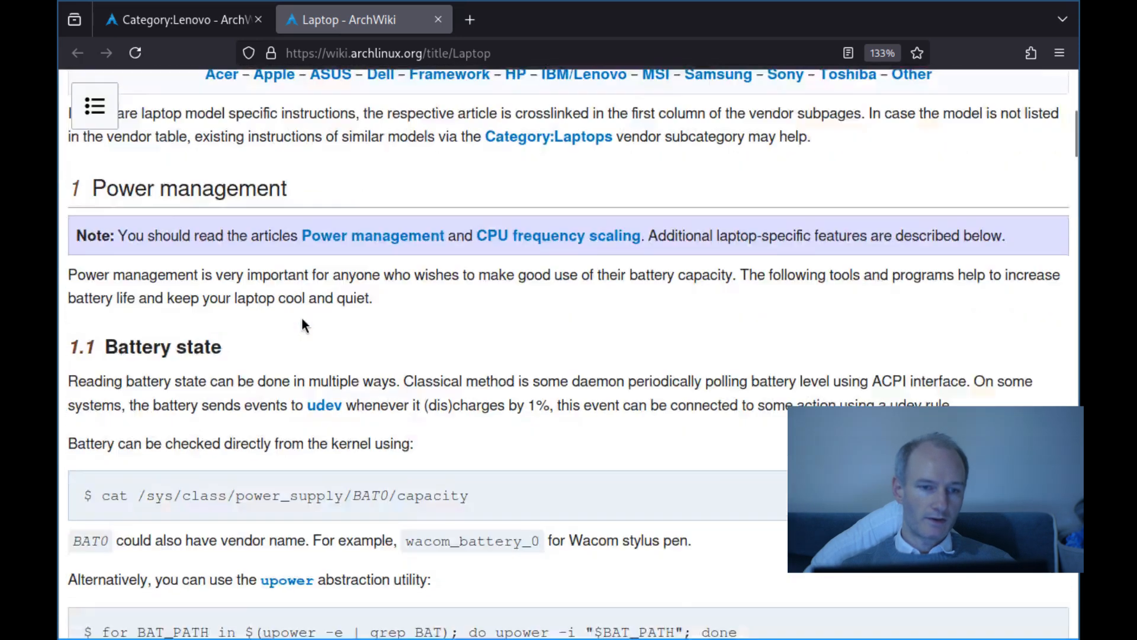
scroll(down, 3)
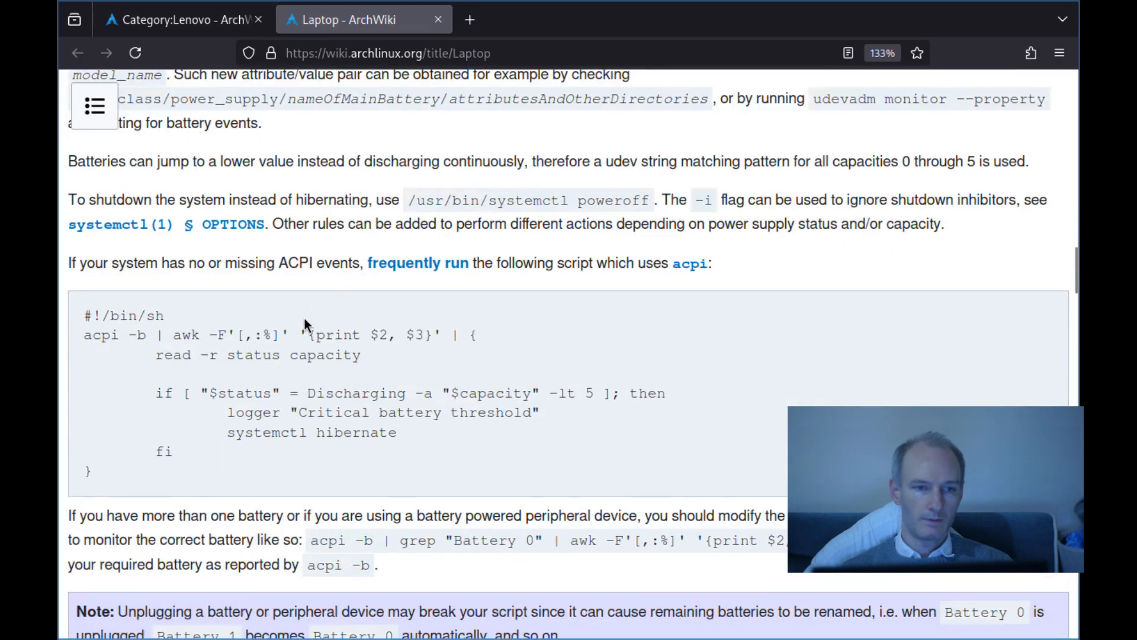
scroll(down, 3)
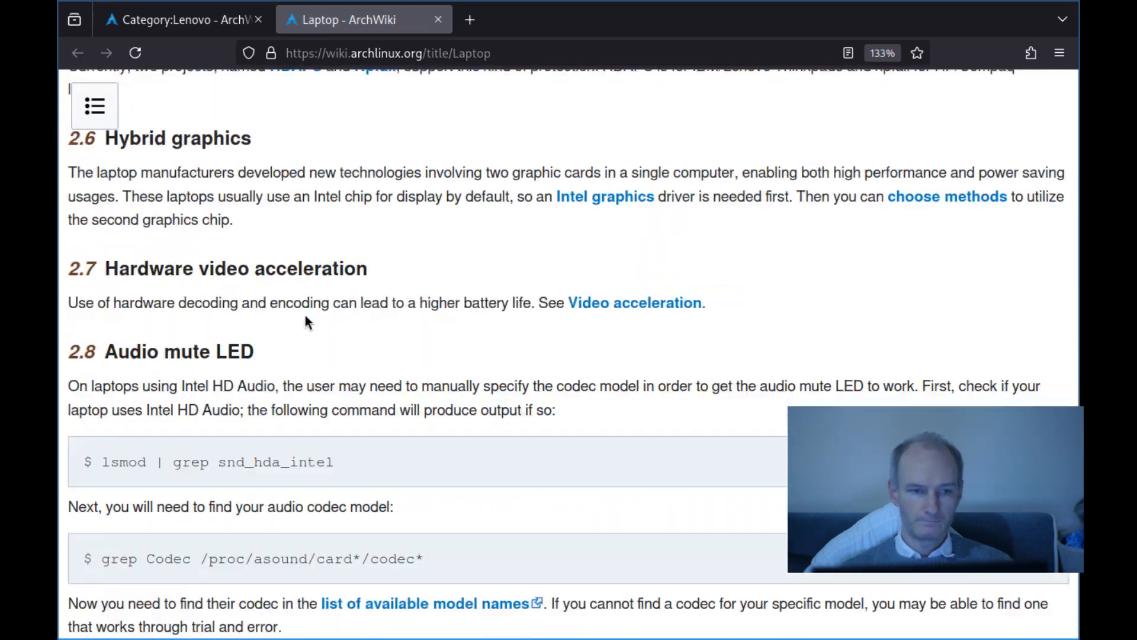
scroll(down, 3)
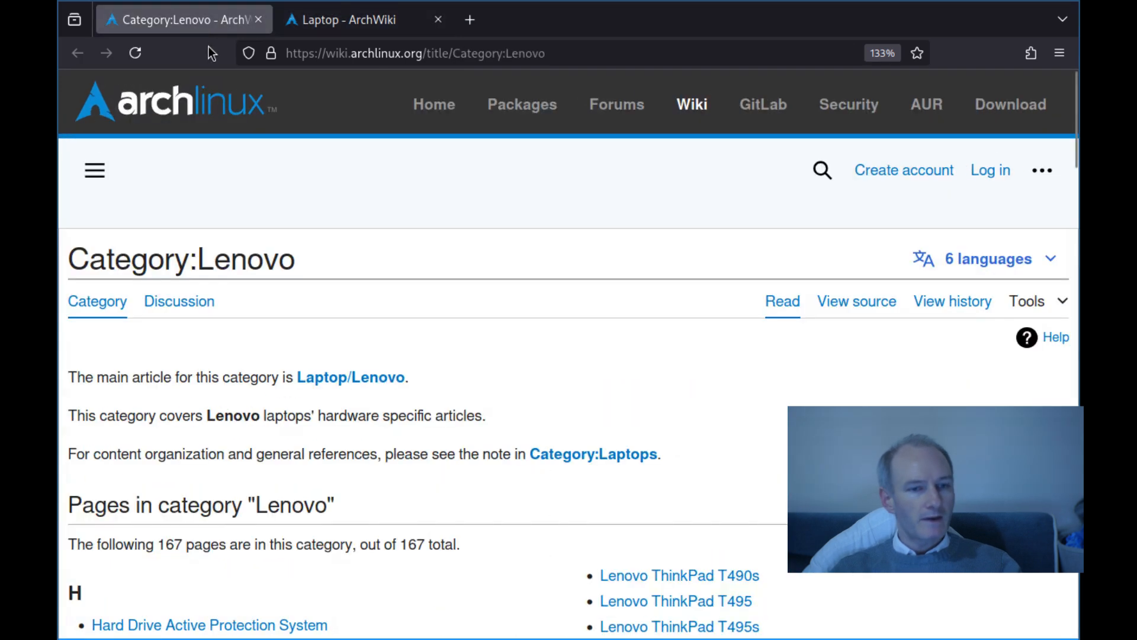
scroll(down, 3)
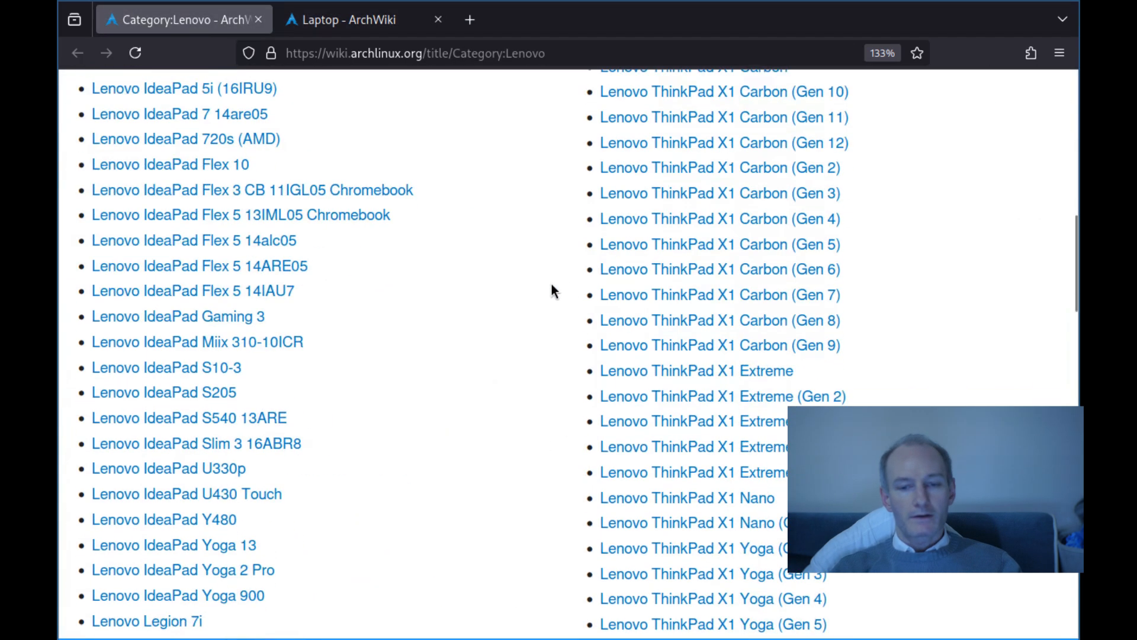